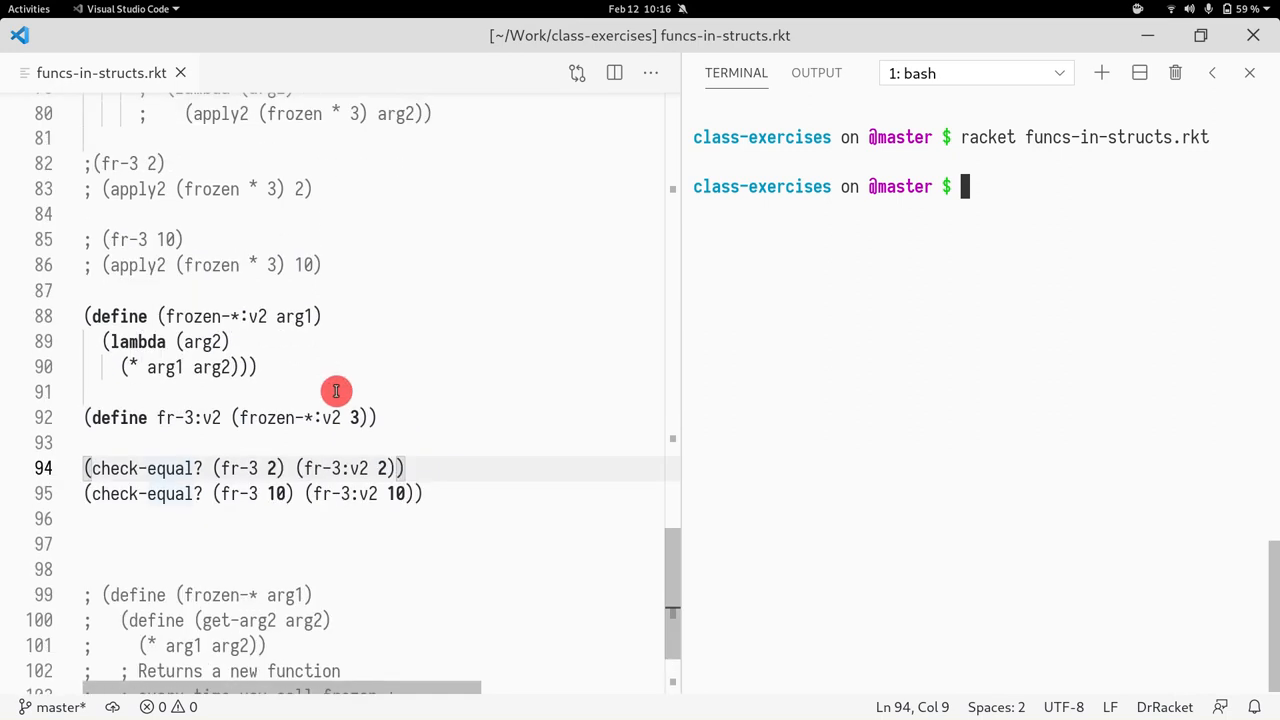
pyautogui.moveTo(356, 374)
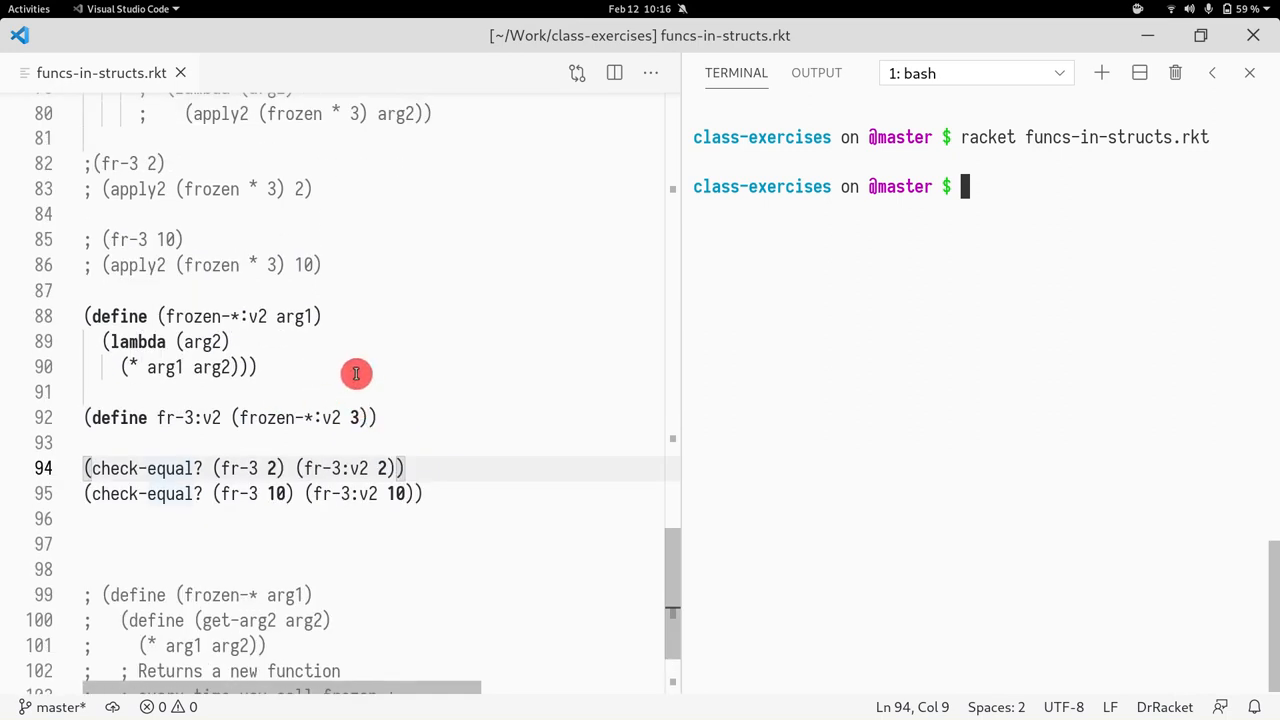
# Step: Define fr-10 as (frozen-* 10) below the existing frozen-* definitions
pyautogui.scroll(-3)
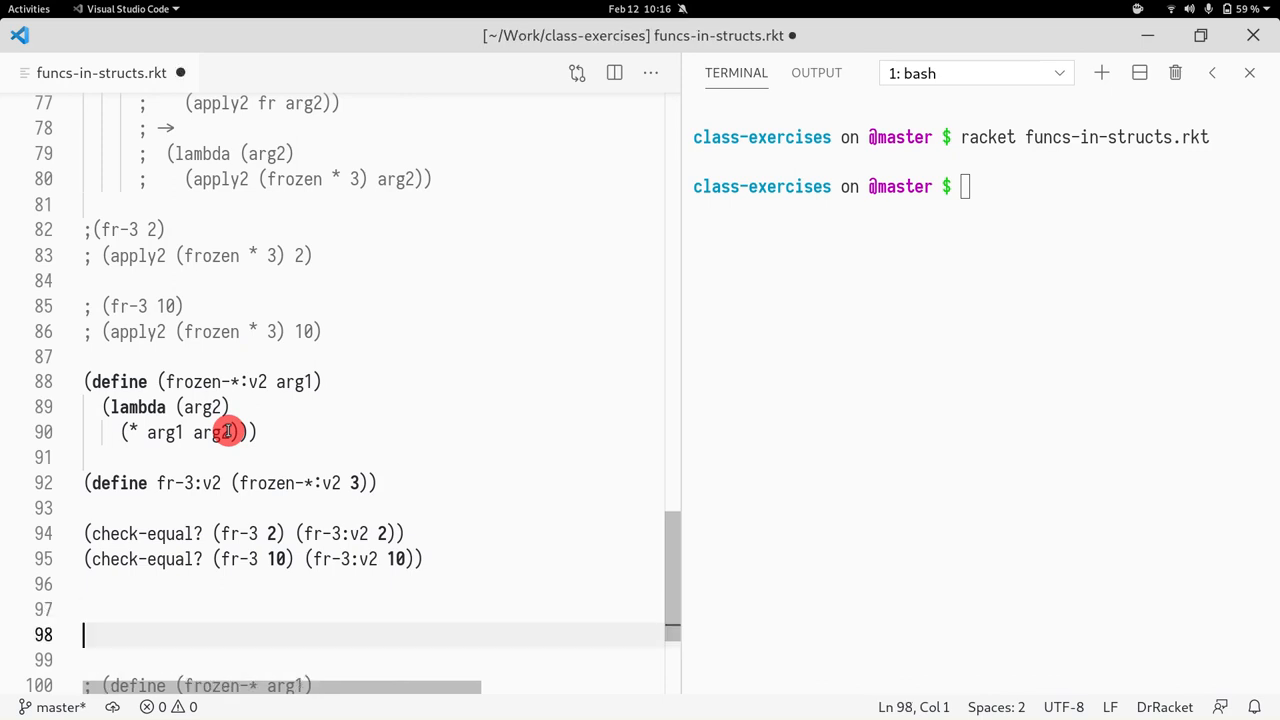
pyautogui.write('(d')
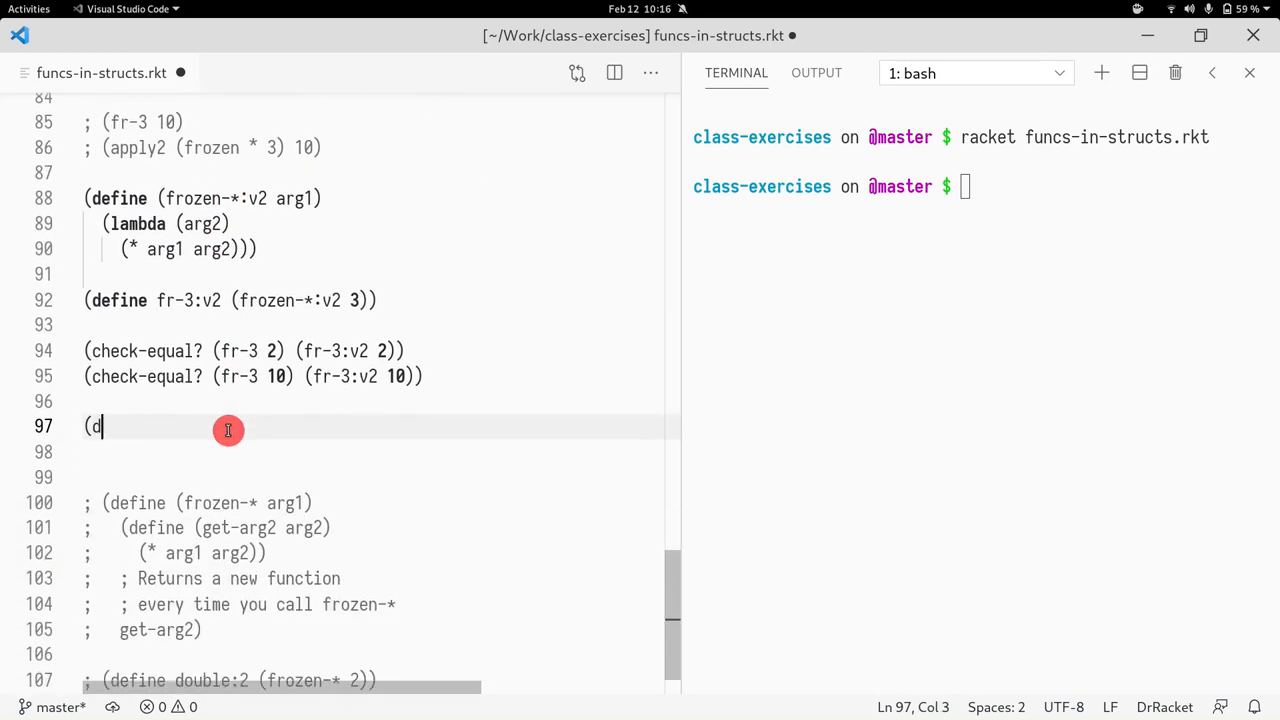
pyautogui.write('efine')
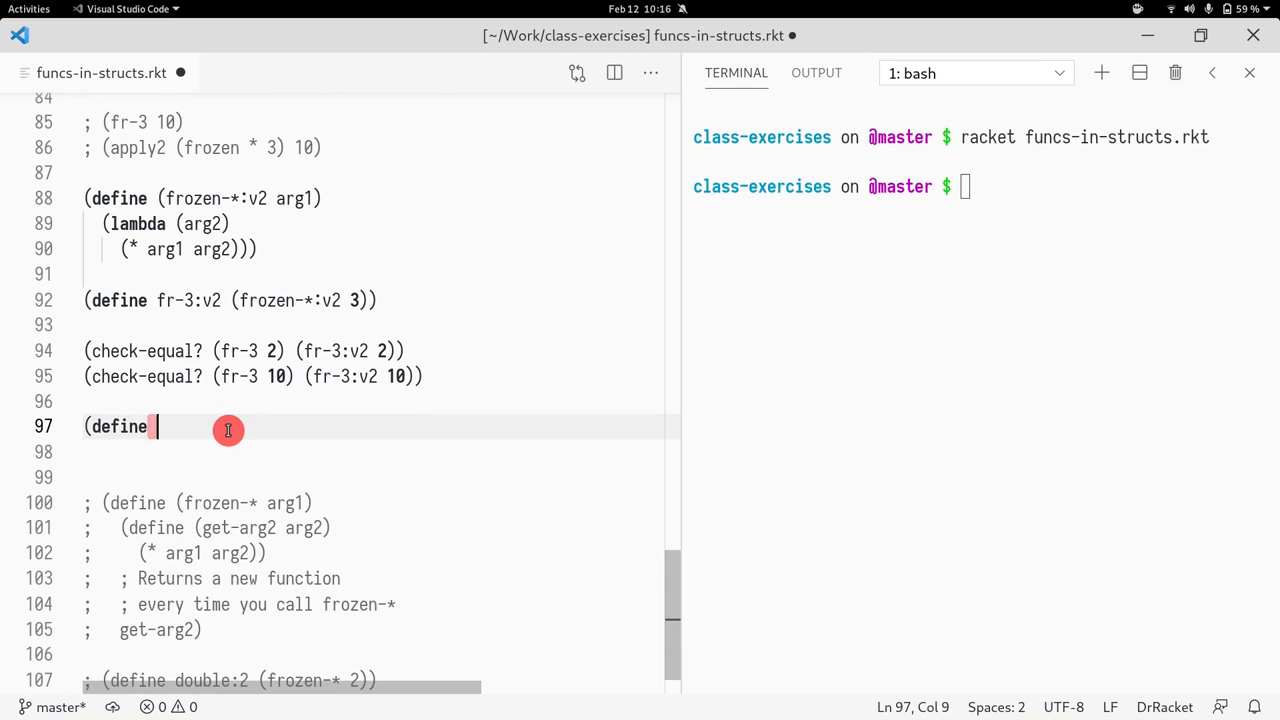
pyautogui.moveTo(212, 352)
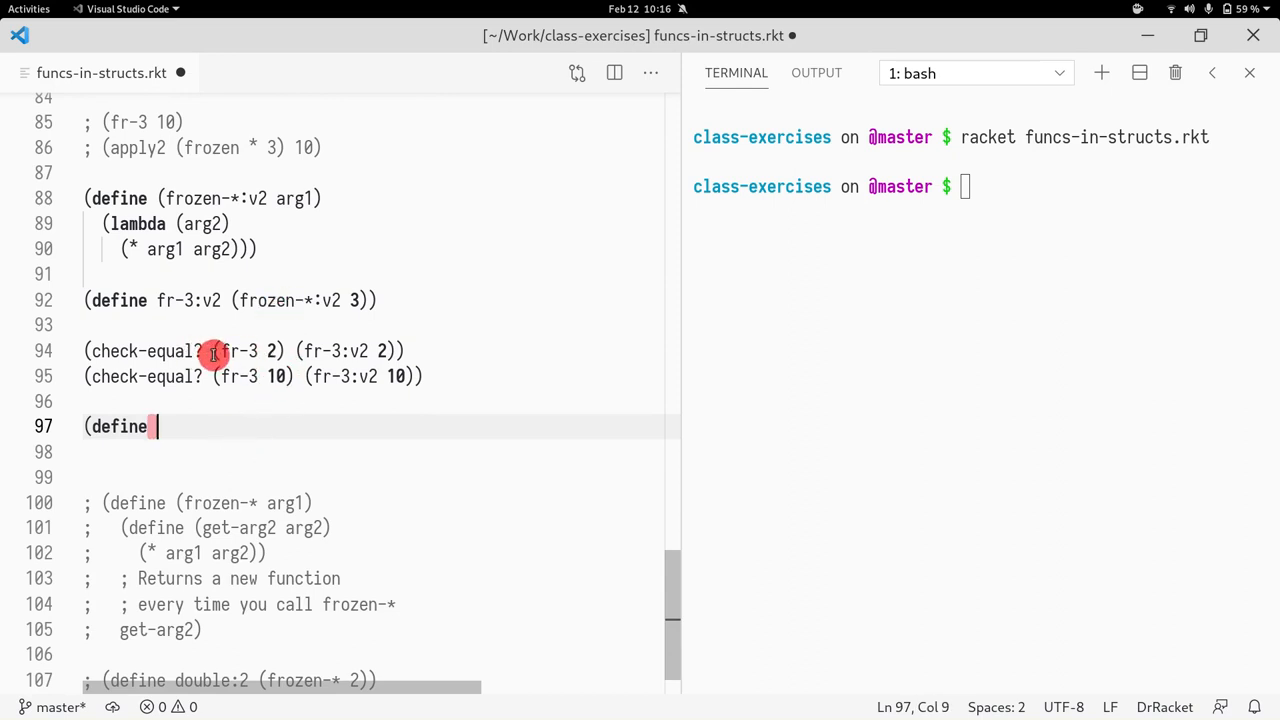
pyautogui.moveTo(252, 352)
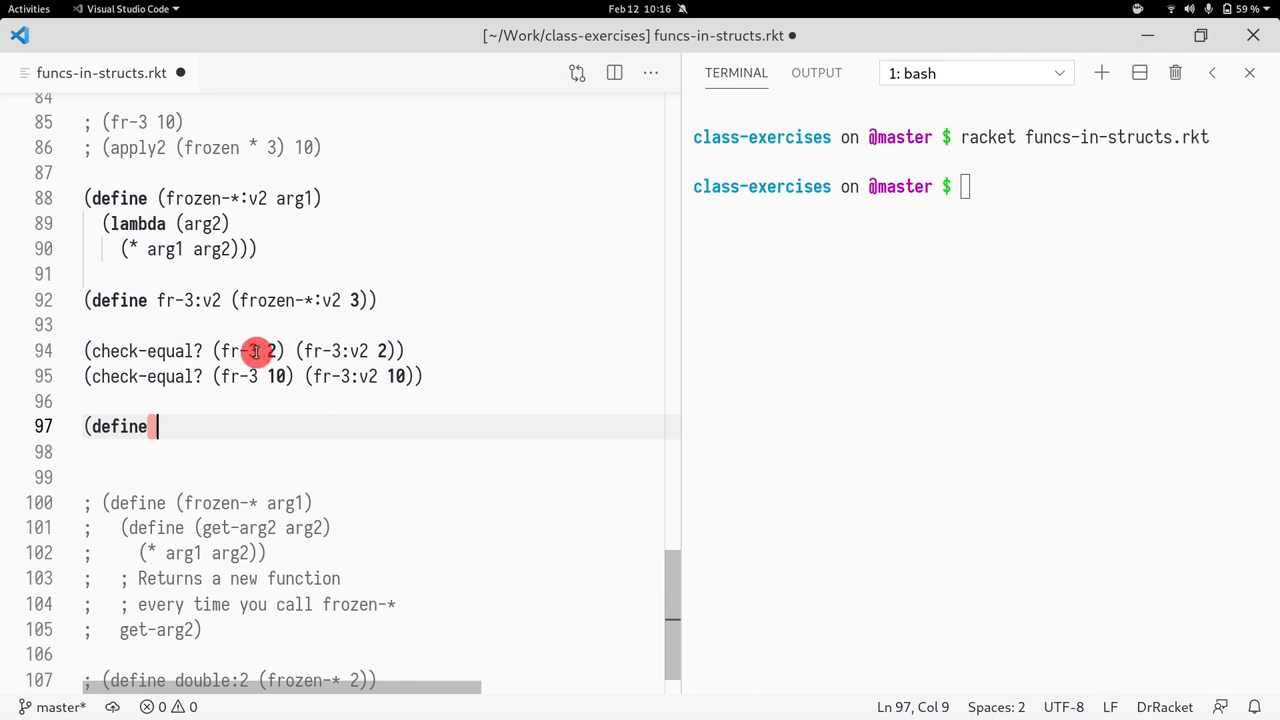
pyautogui.write('(fr')
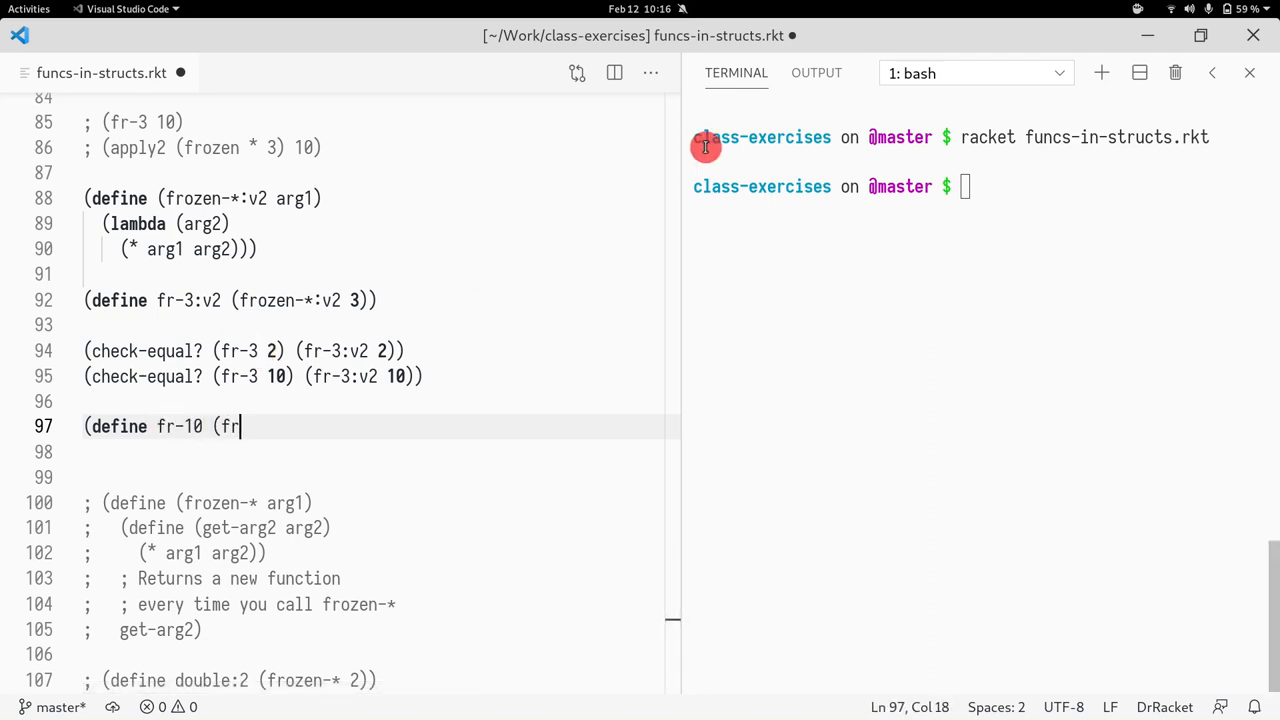
pyautogui.press('Backspace')
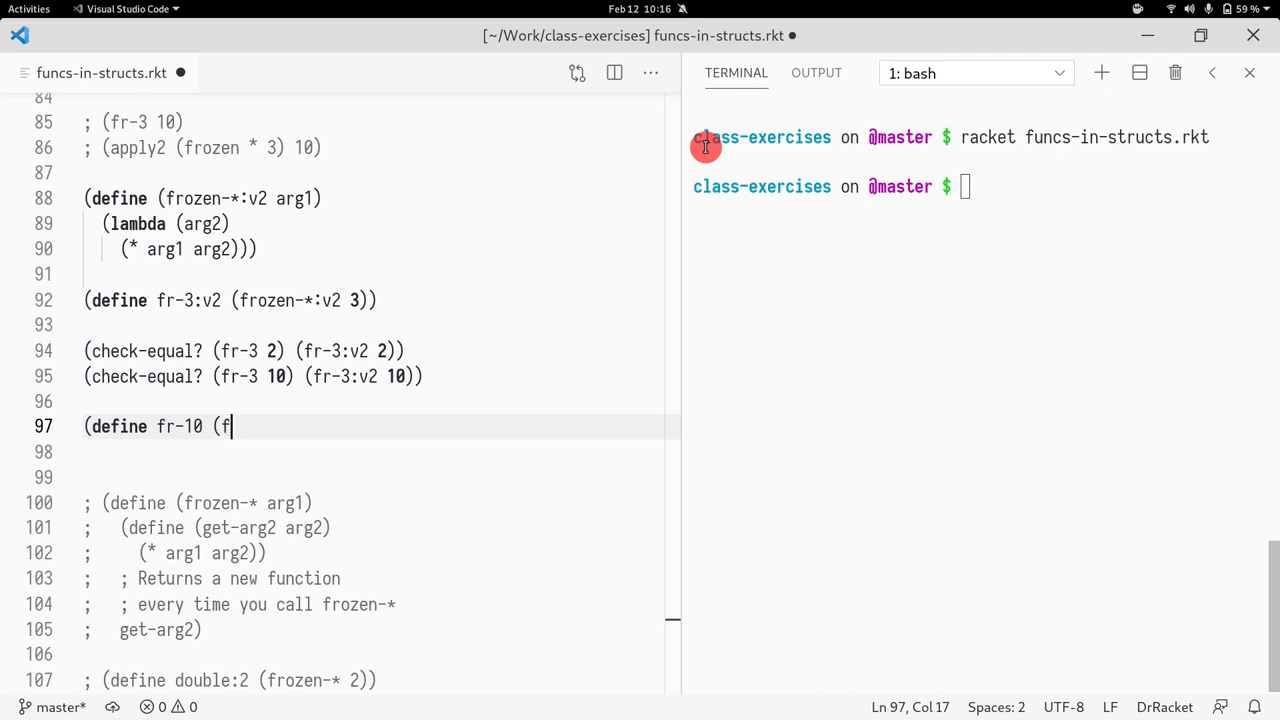
pyautogui.write('rozen-* 10))')
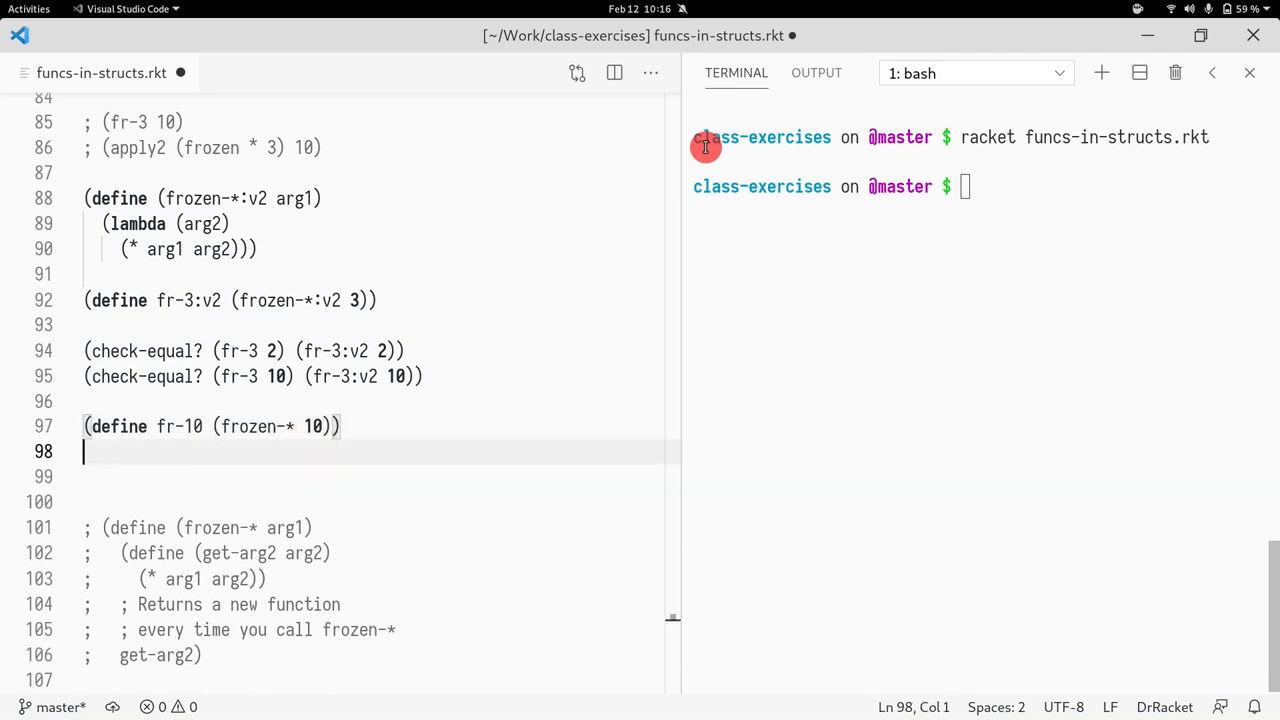
# Step: Add checks expecting 100 from (fr-10 10) and 30 from (fr-3 10)
pyautogui.write('(fr-10 10')
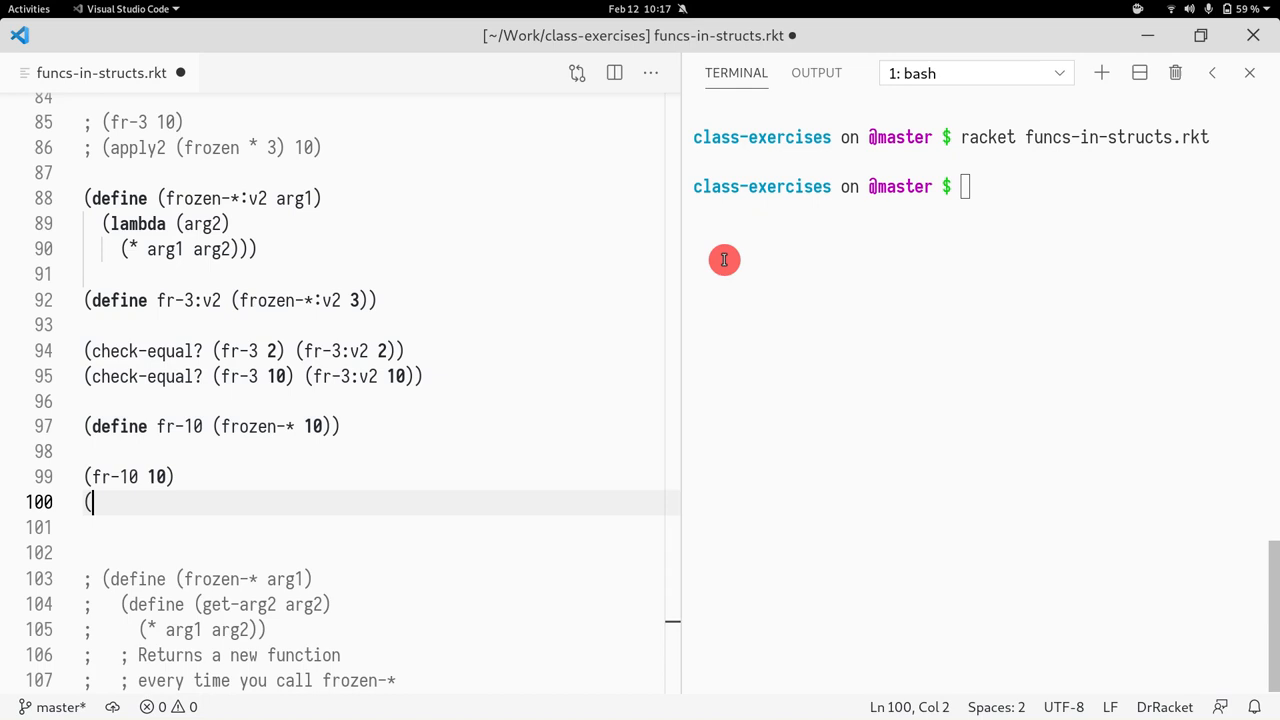
pyautogui.write('fr-3 10)')
pyautogui.click(382, 476)
pyautogui.write('(check-')
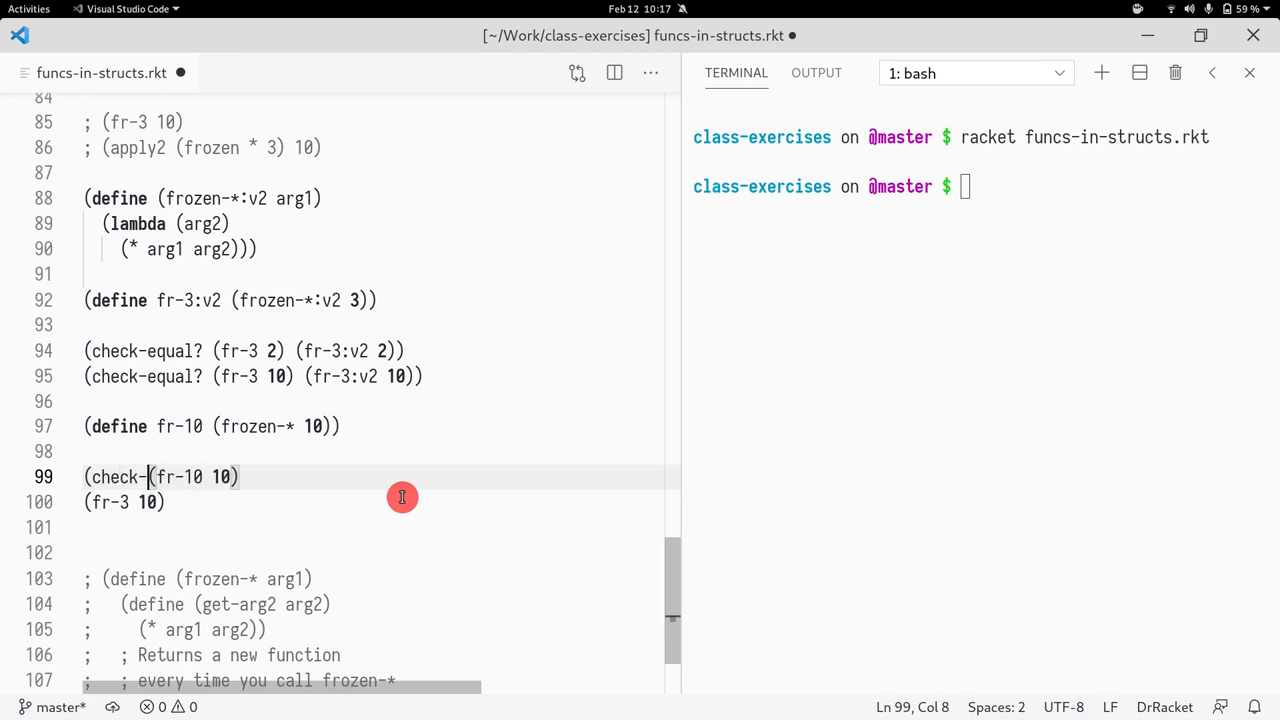
pyautogui.write('equal?')
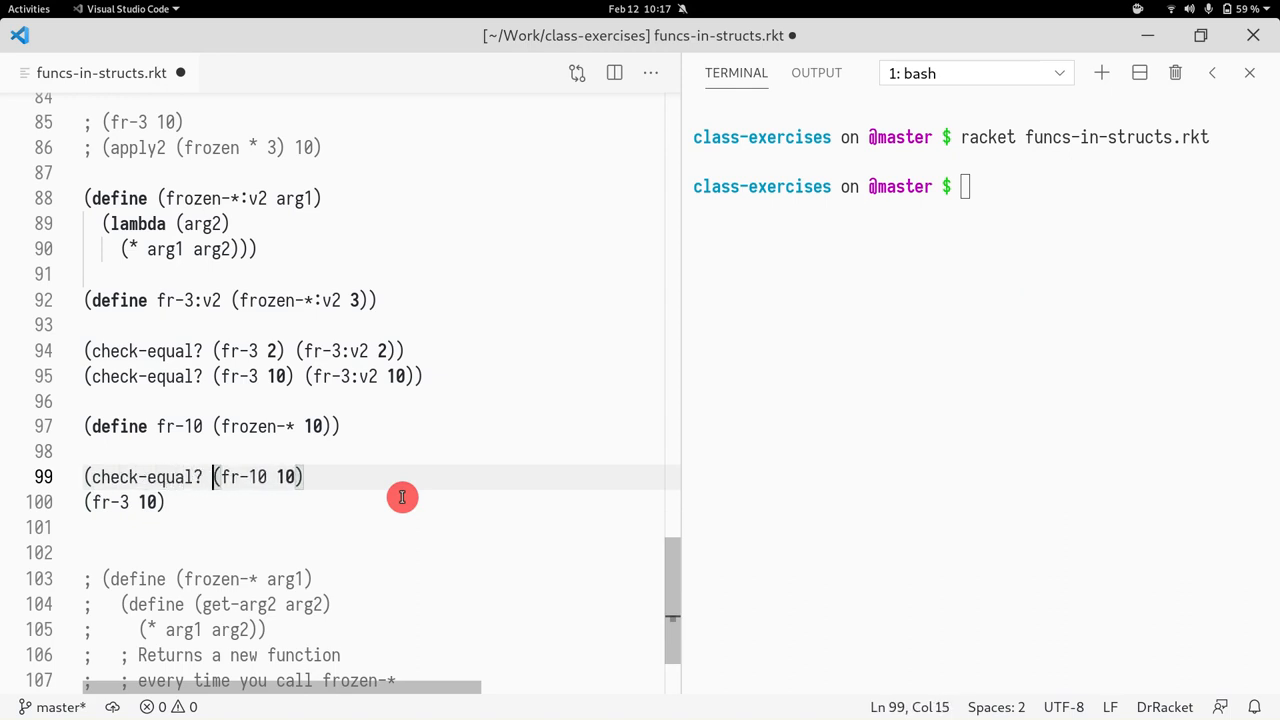
pyautogui.write('100')
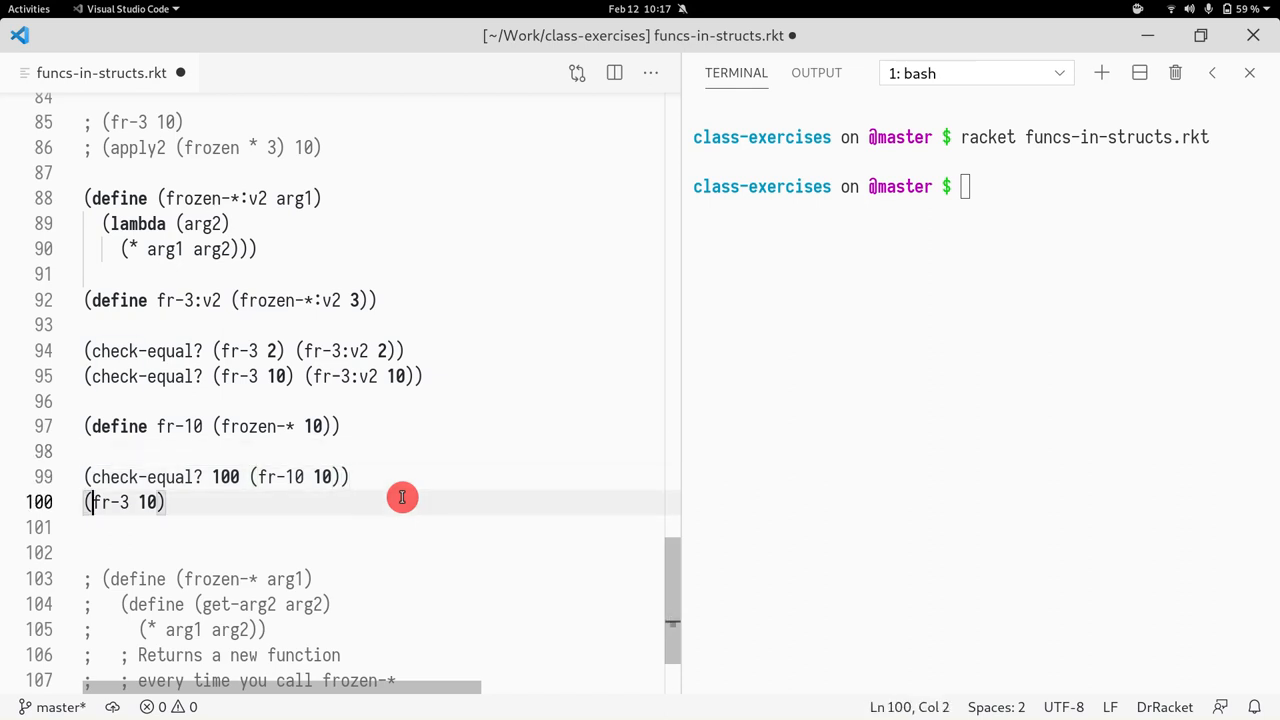
pyautogui.write('check-equal?')
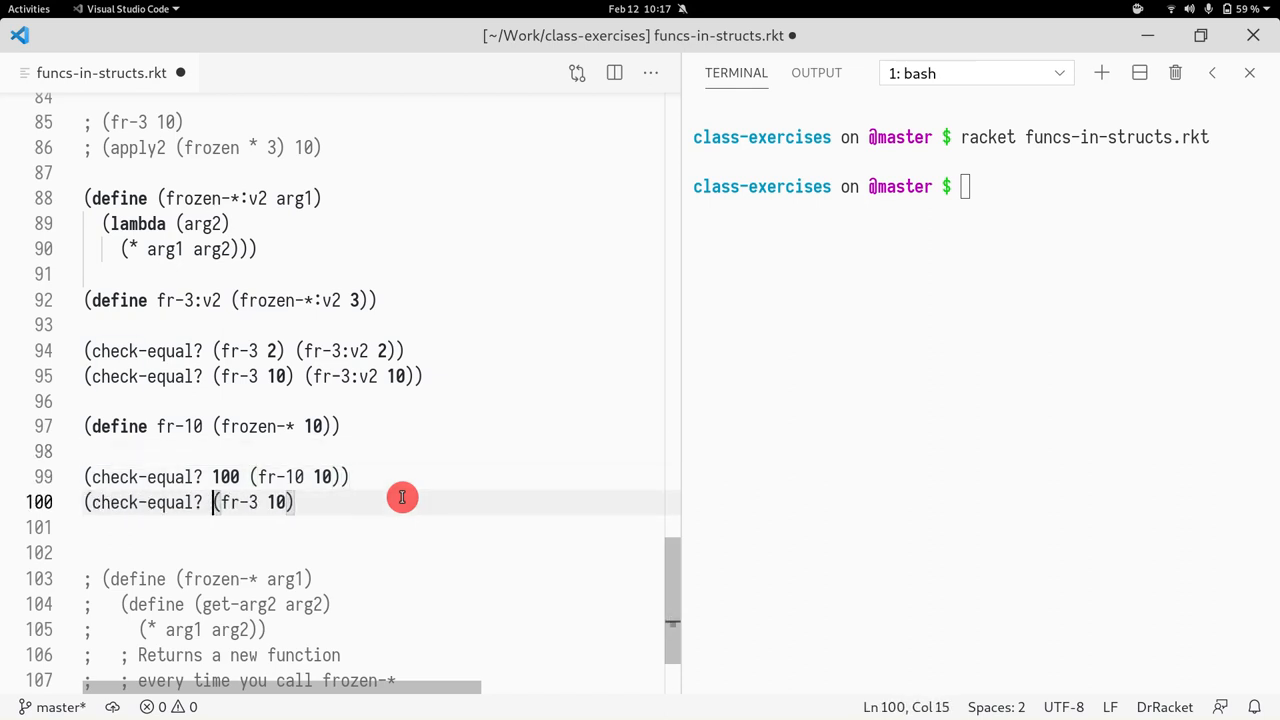
pyautogui.write('30')
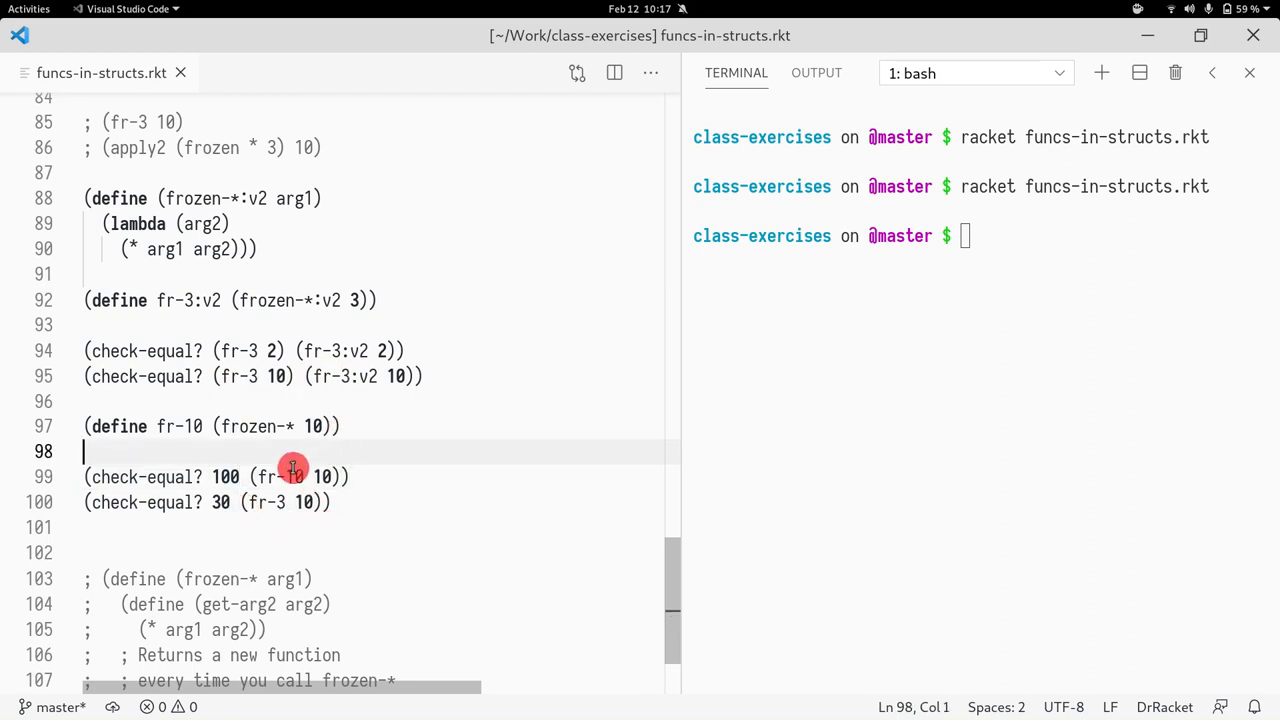
# Step: Review the frozen-* uses and select the fr-3 definition with its commented expansion
pyautogui.doubleClick(250, 426)
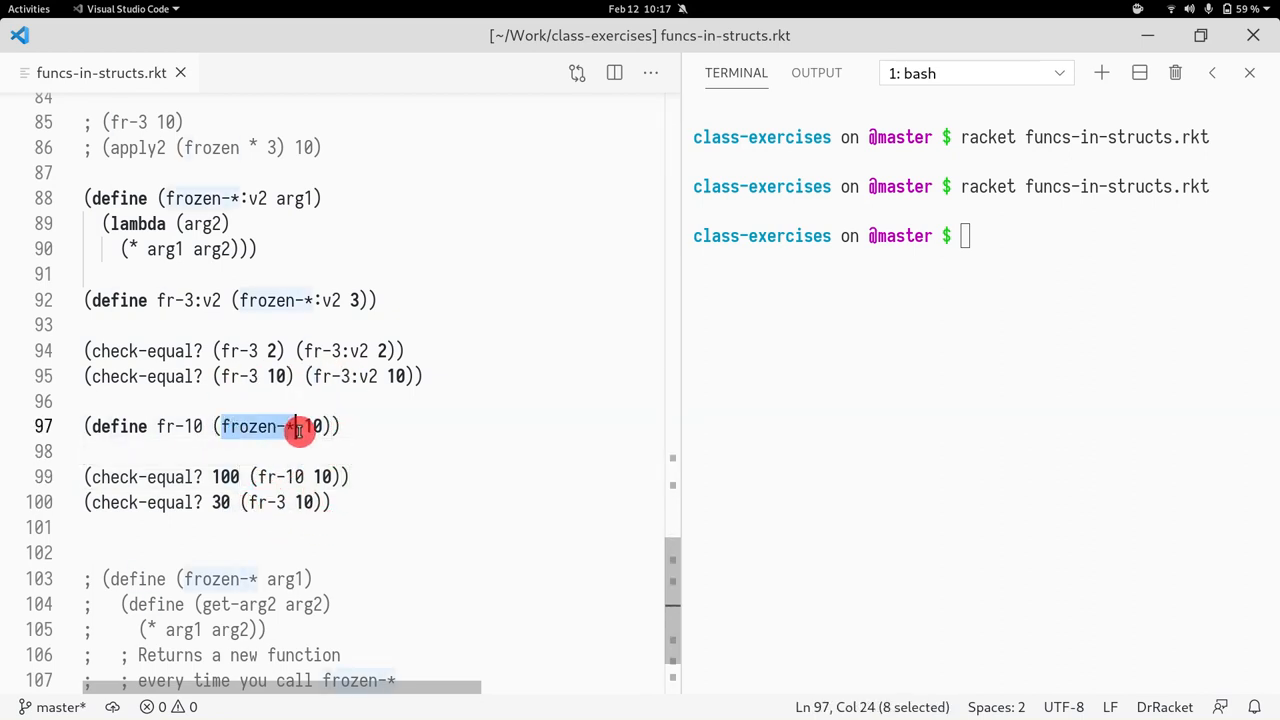
pyautogui.moveTo(196, 438)
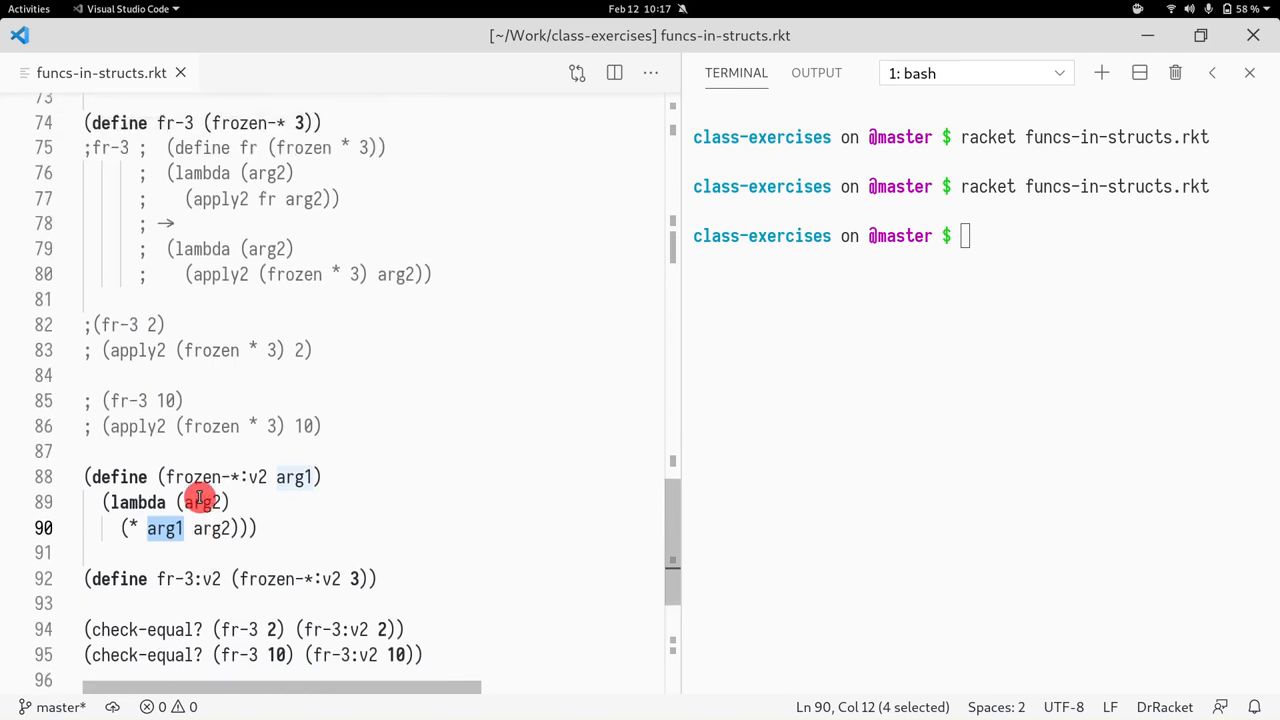
pyautogui.scroll(-3)
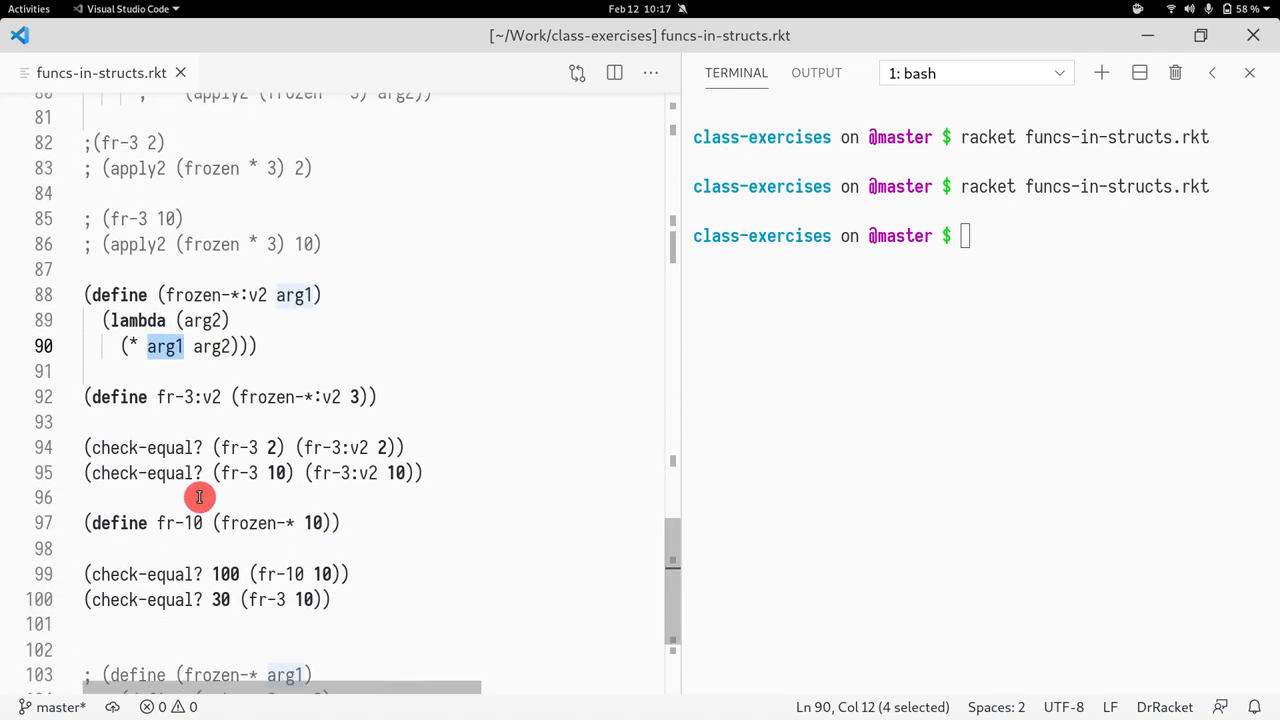
pyautogui.click(258, 346)
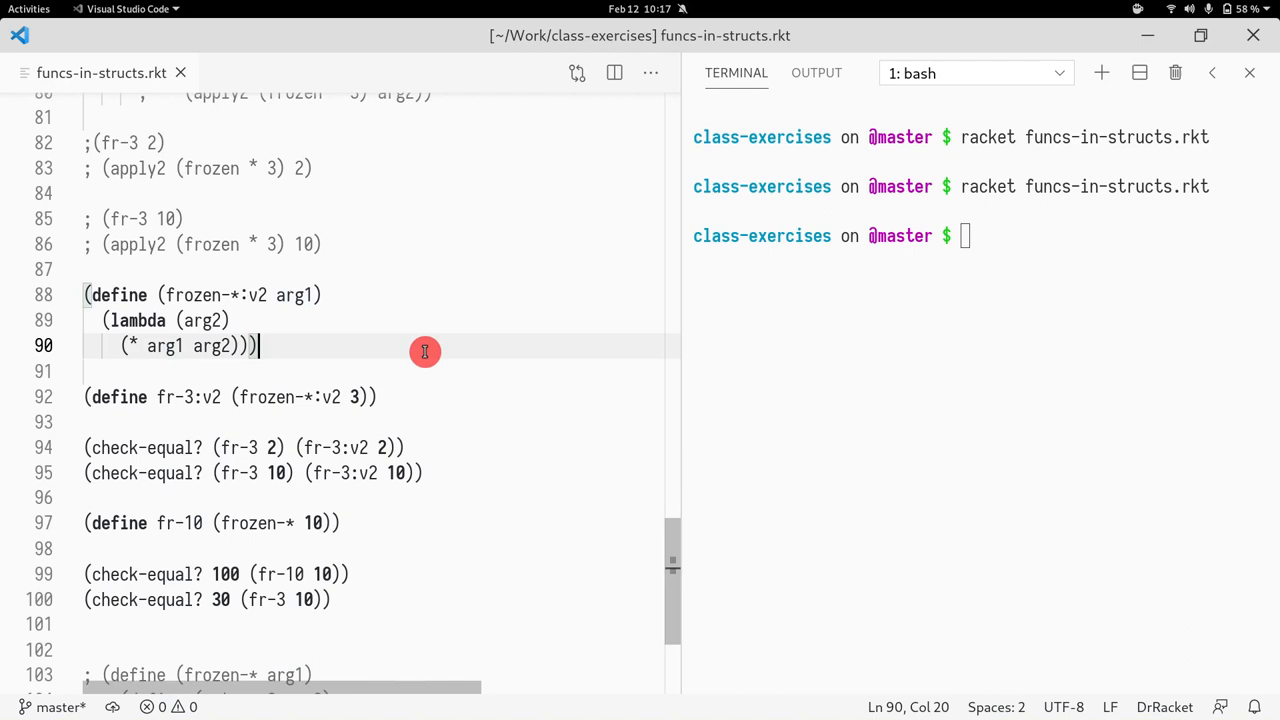
pyautogui.press('enter')
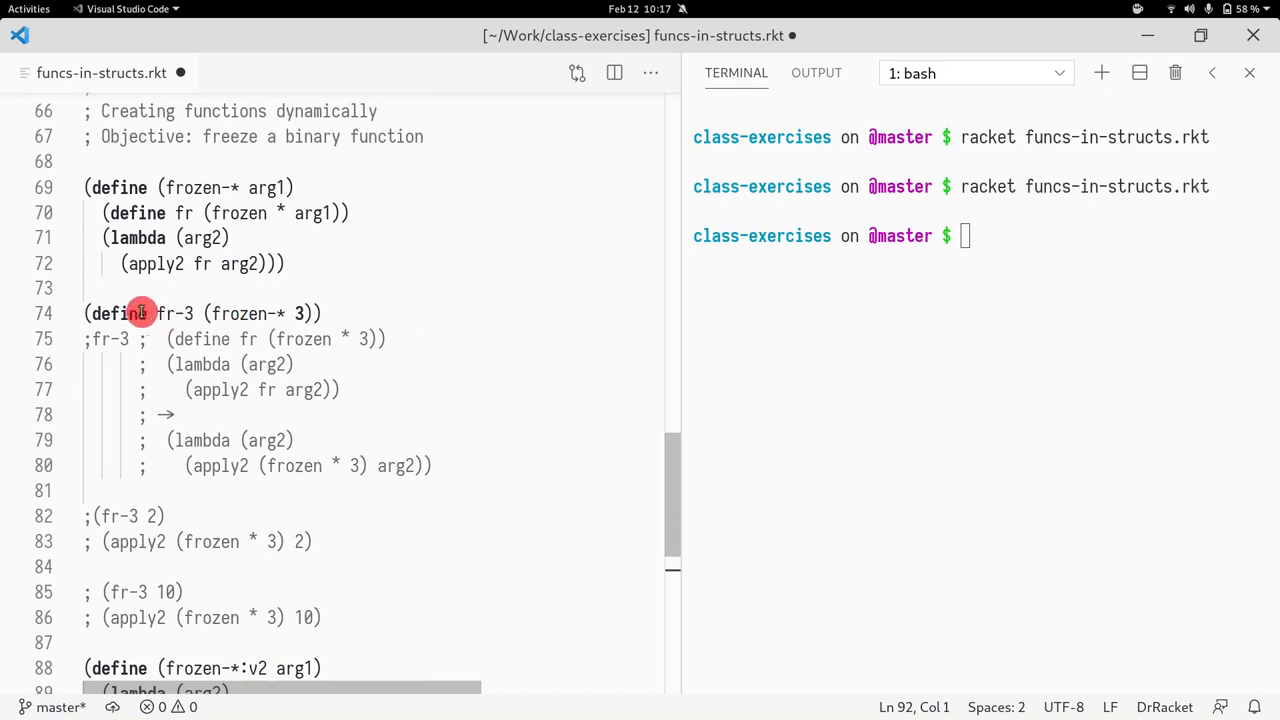
pyautogui.moveTo(140, 312); pyautogui.dragTo(424, 498)
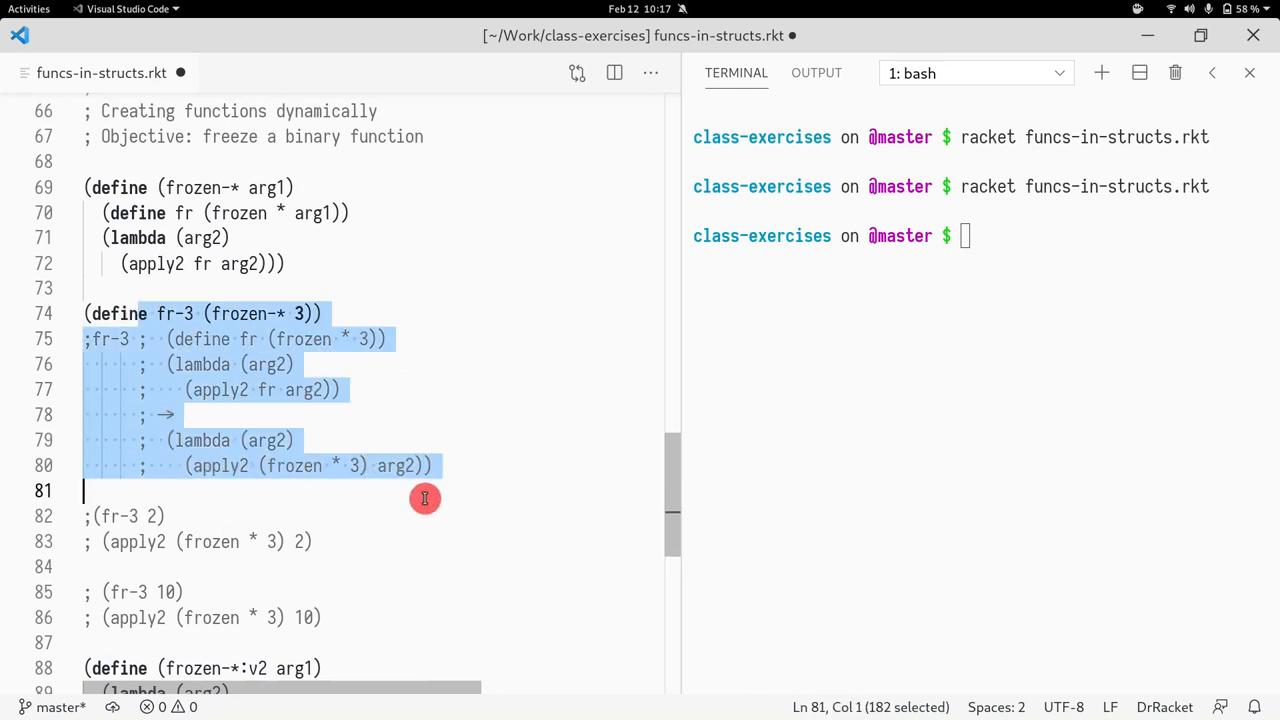
pyautogui.moveTo(292, 484)
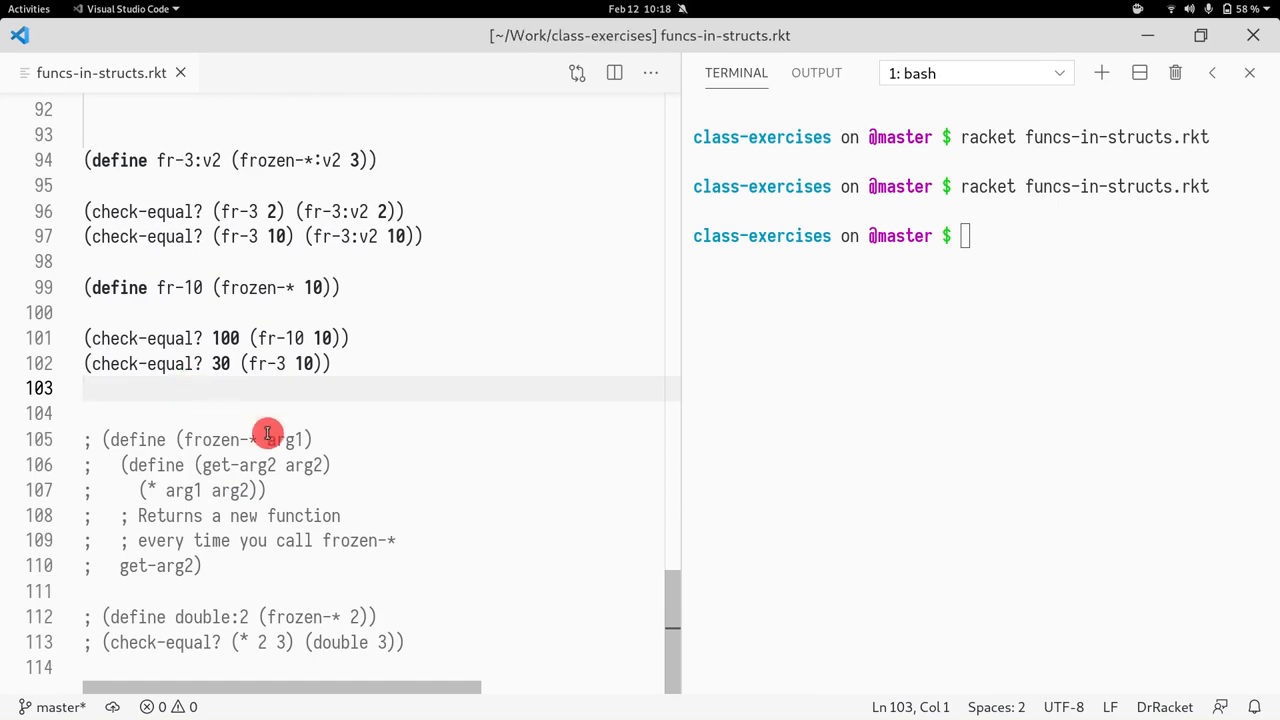
pyautogui.moveTo(284, 456)
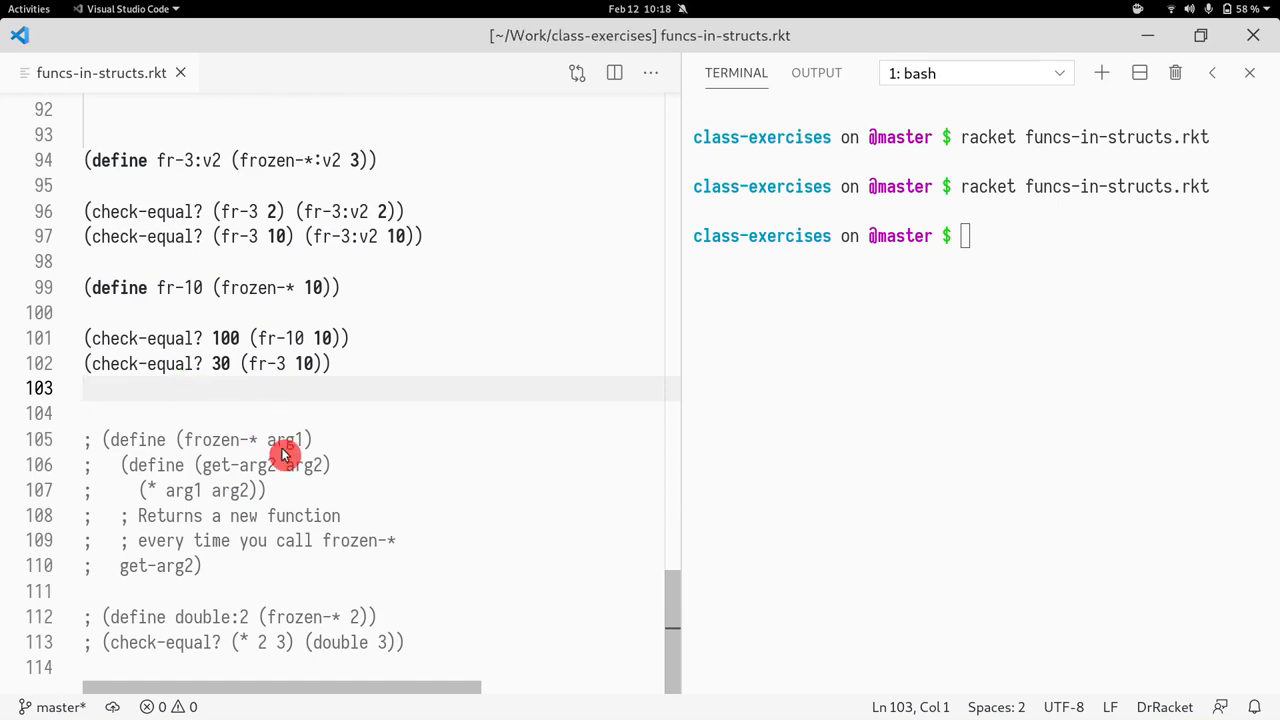
pyautogui.moveTo(348, 430)
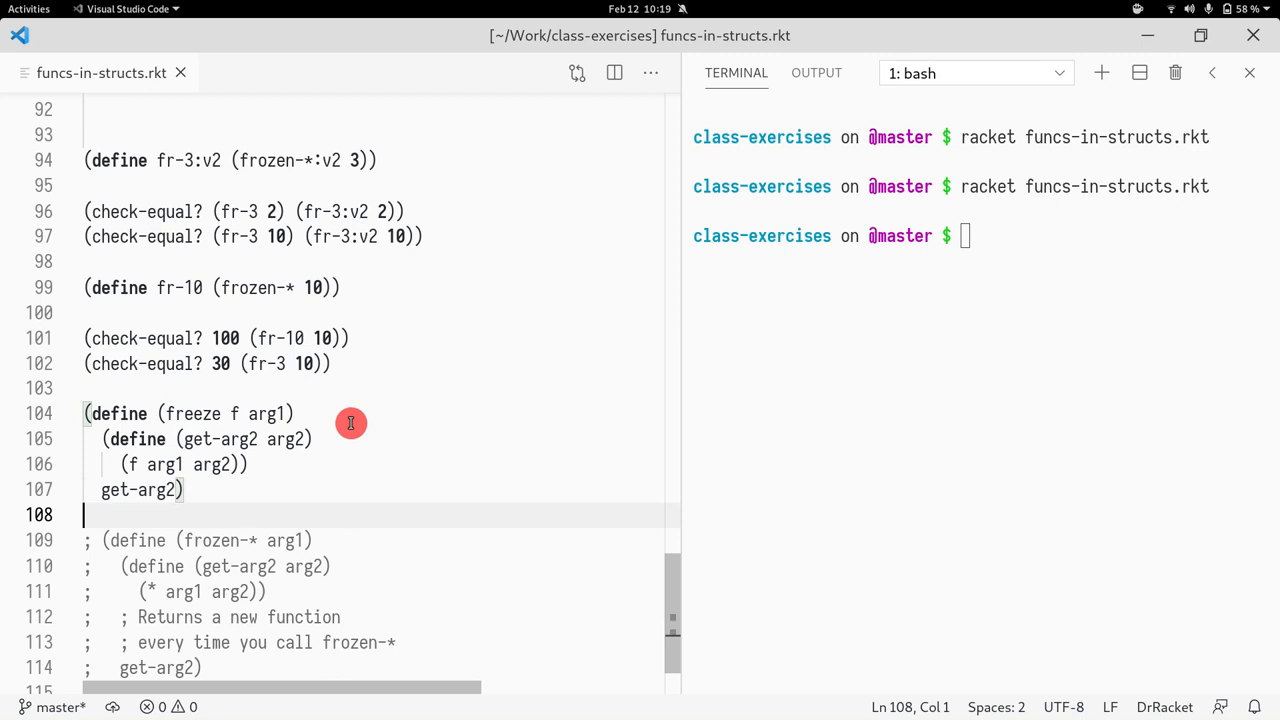
# Step: Inspect freeze's parameter f and move into the old commented frozen-* example
pyautogui.doubleClick(196, 412)
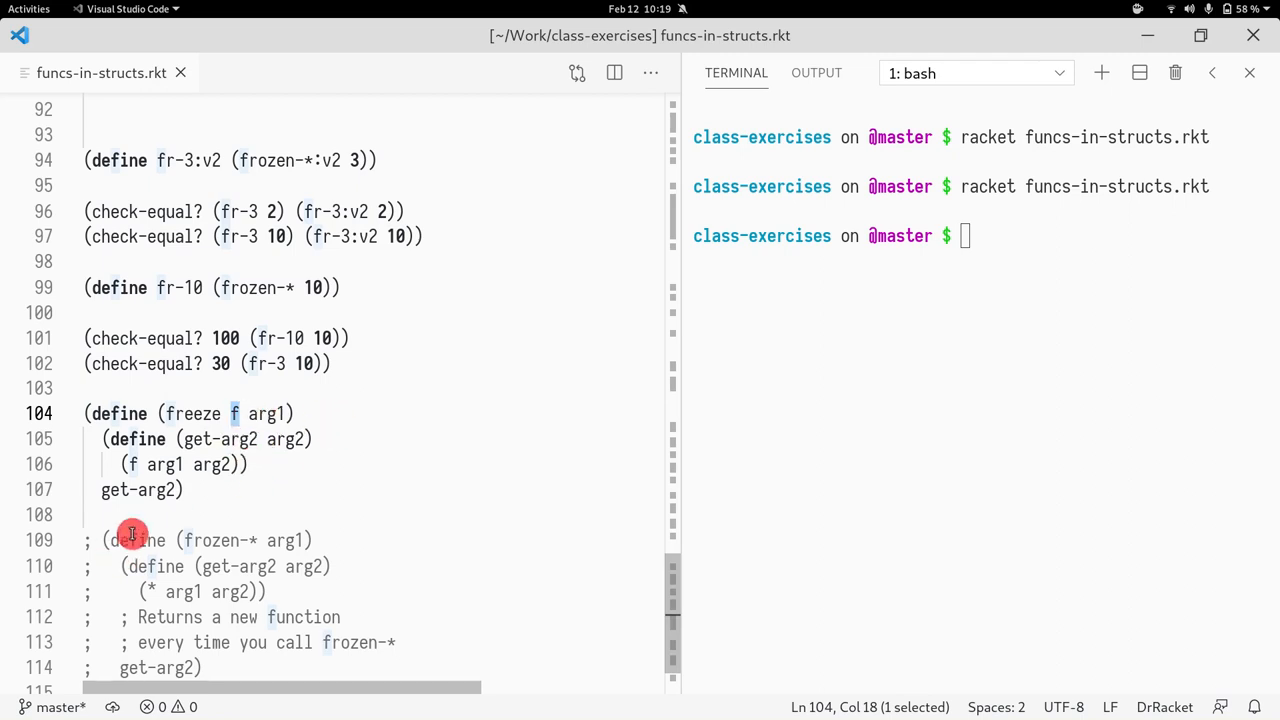
pyautogui.click(184, 490)
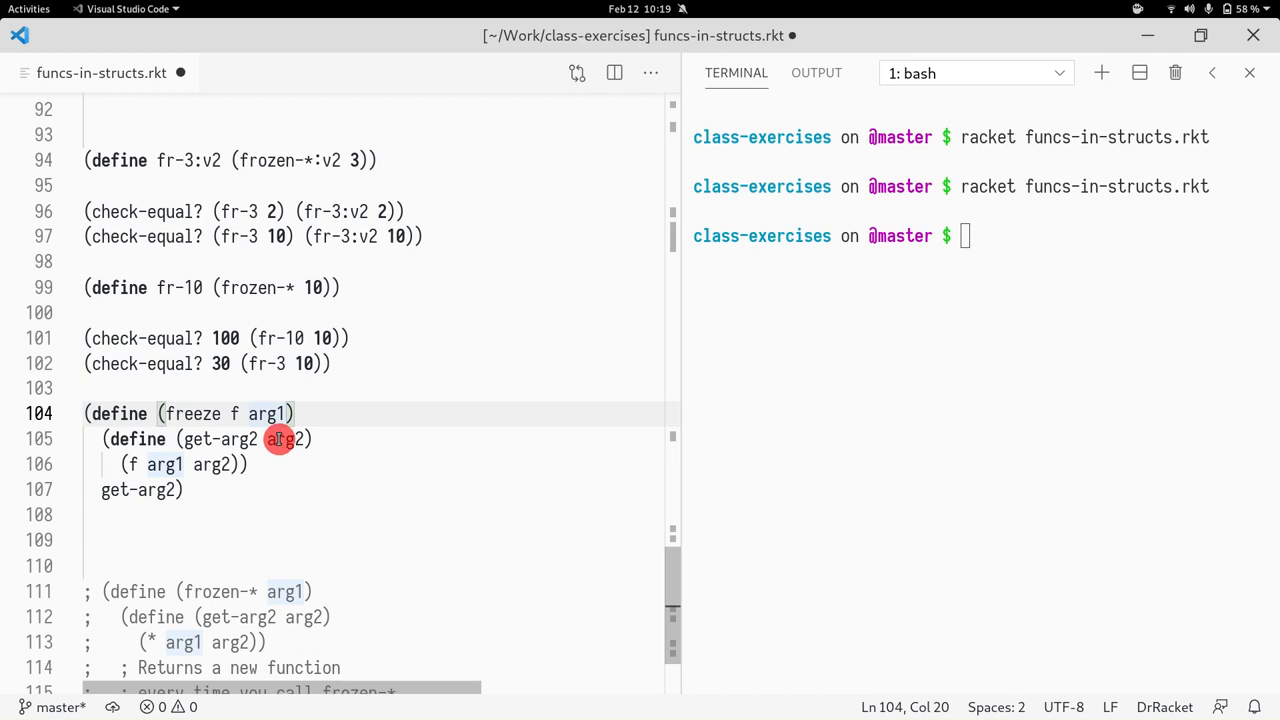
pyautogui.moveTo(256, 500)
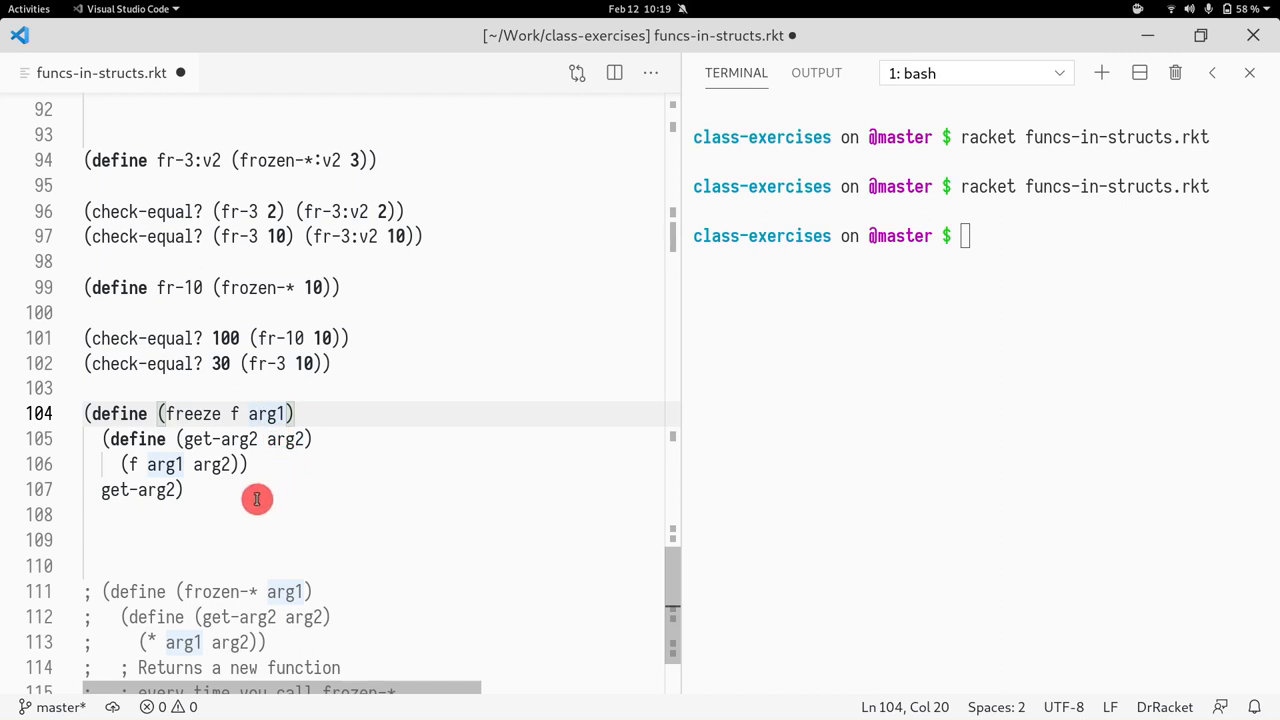
pyautogui.moveTo(236, 488)
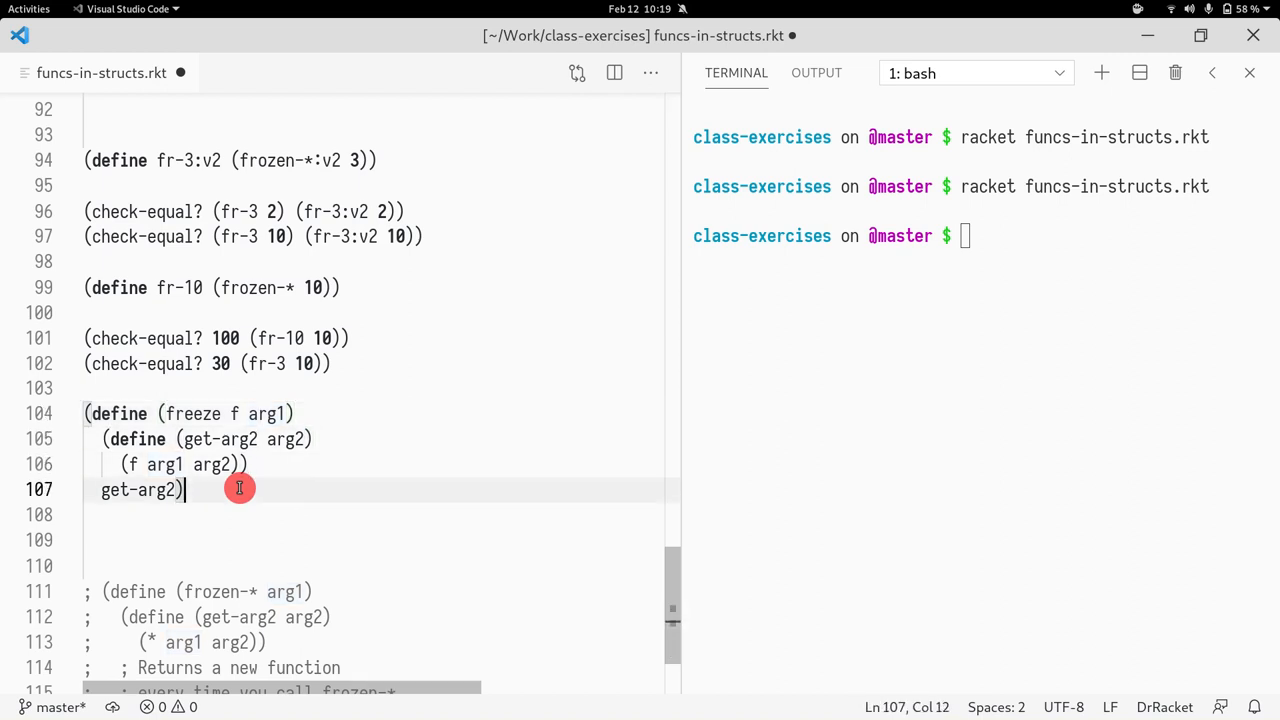
# Step: Define ten-plus as (freeze + 10) with a check expecting 12 from (ten-plus 2)
pyautogui.write('(define fr')
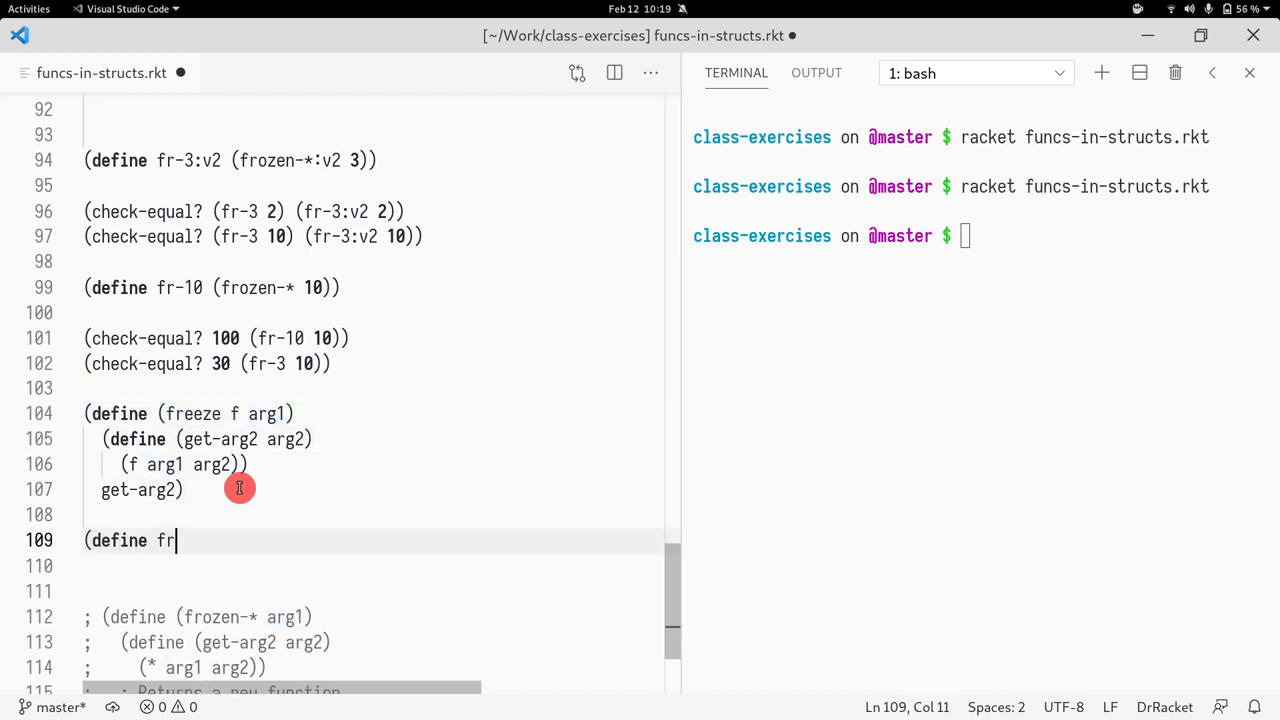
pyautogui.write('eeze-plus (fr')
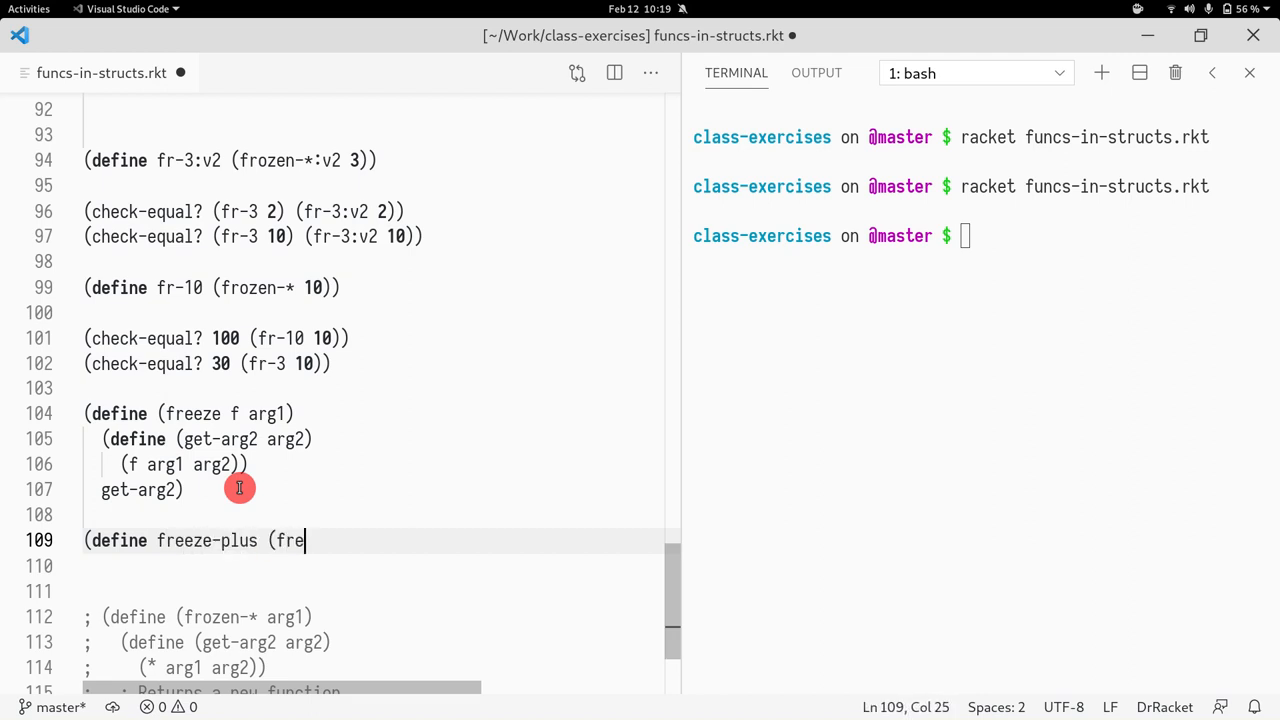
pyautogui.write('eze')
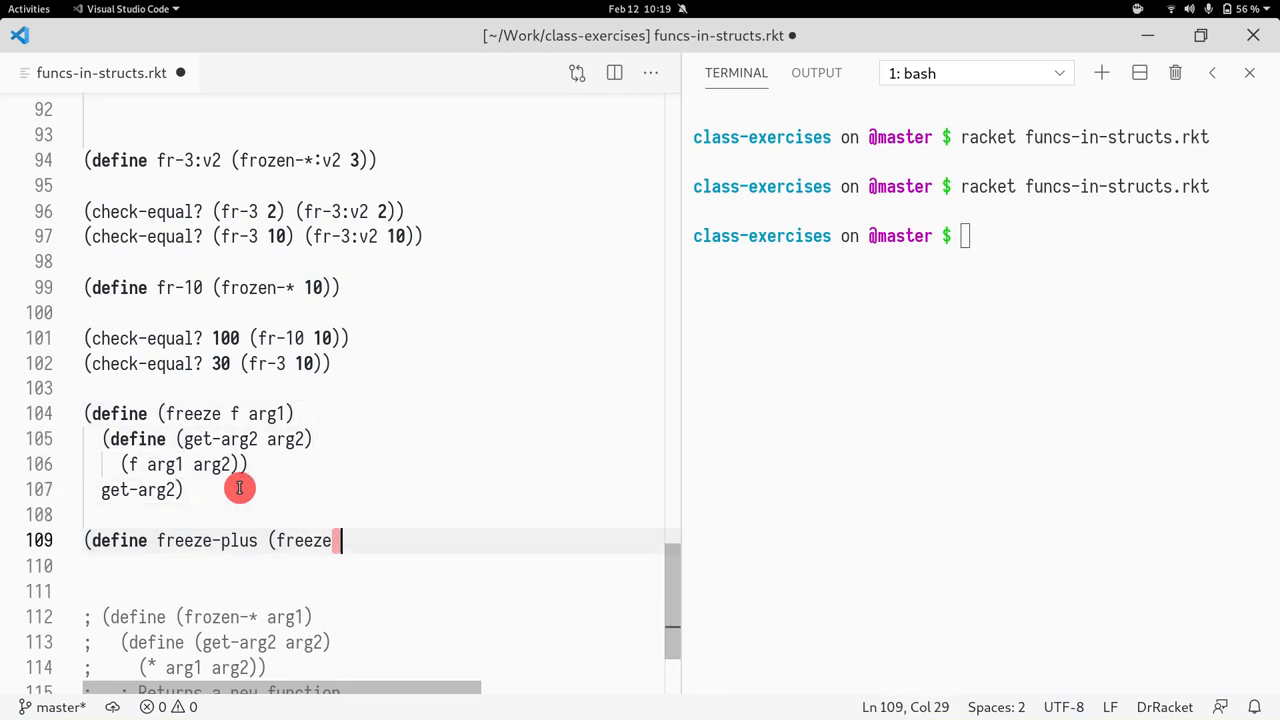
pyautogui.write('+ 10))')
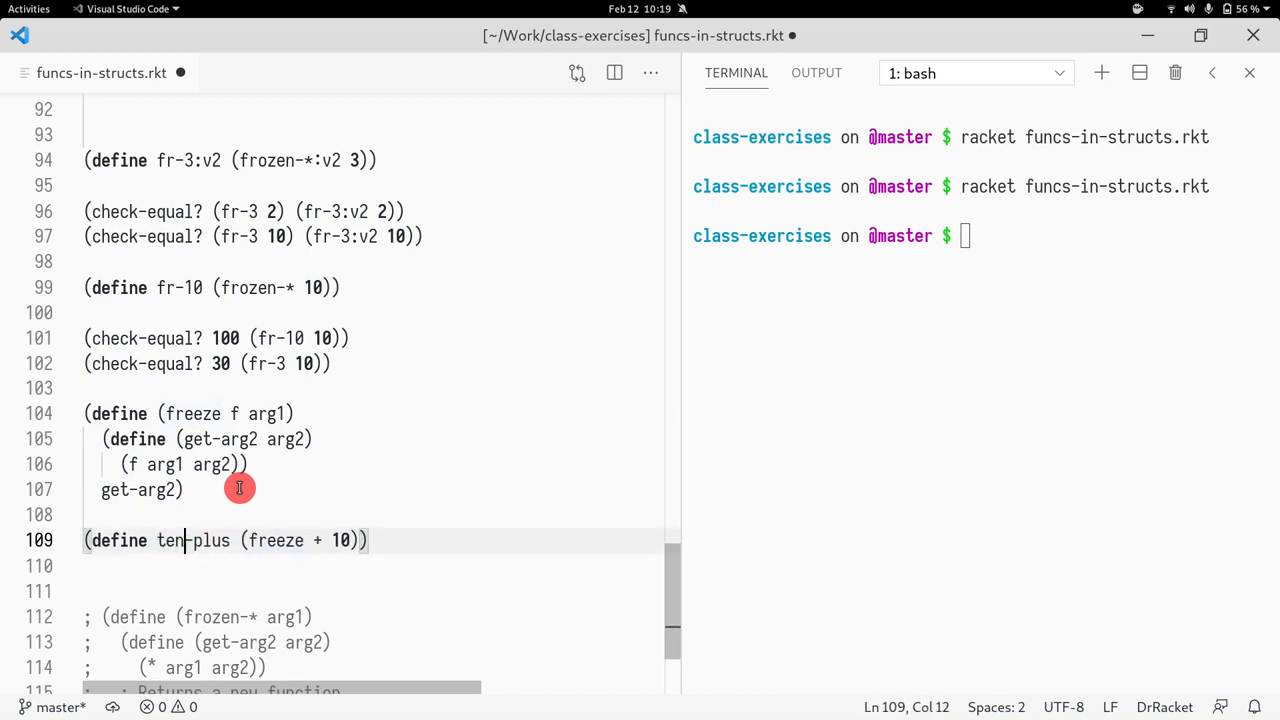
pyautogui.write('(ten-')
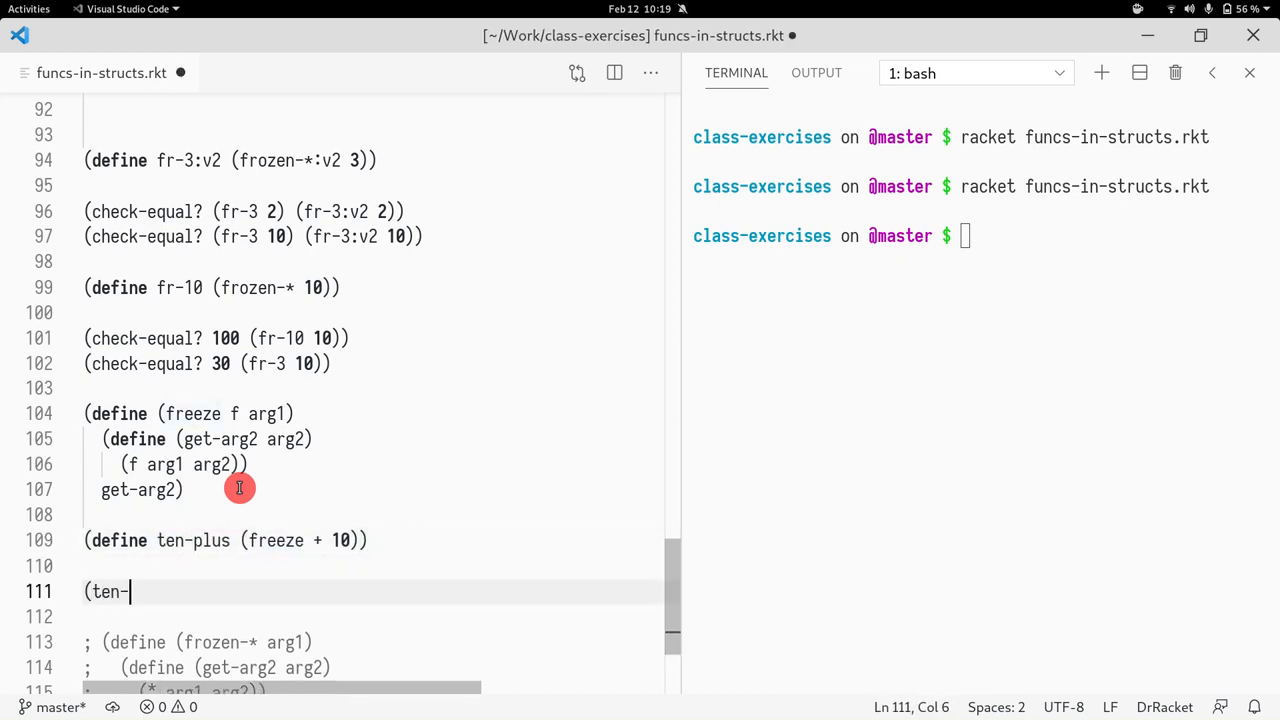
pyautogui.write('plus 2')
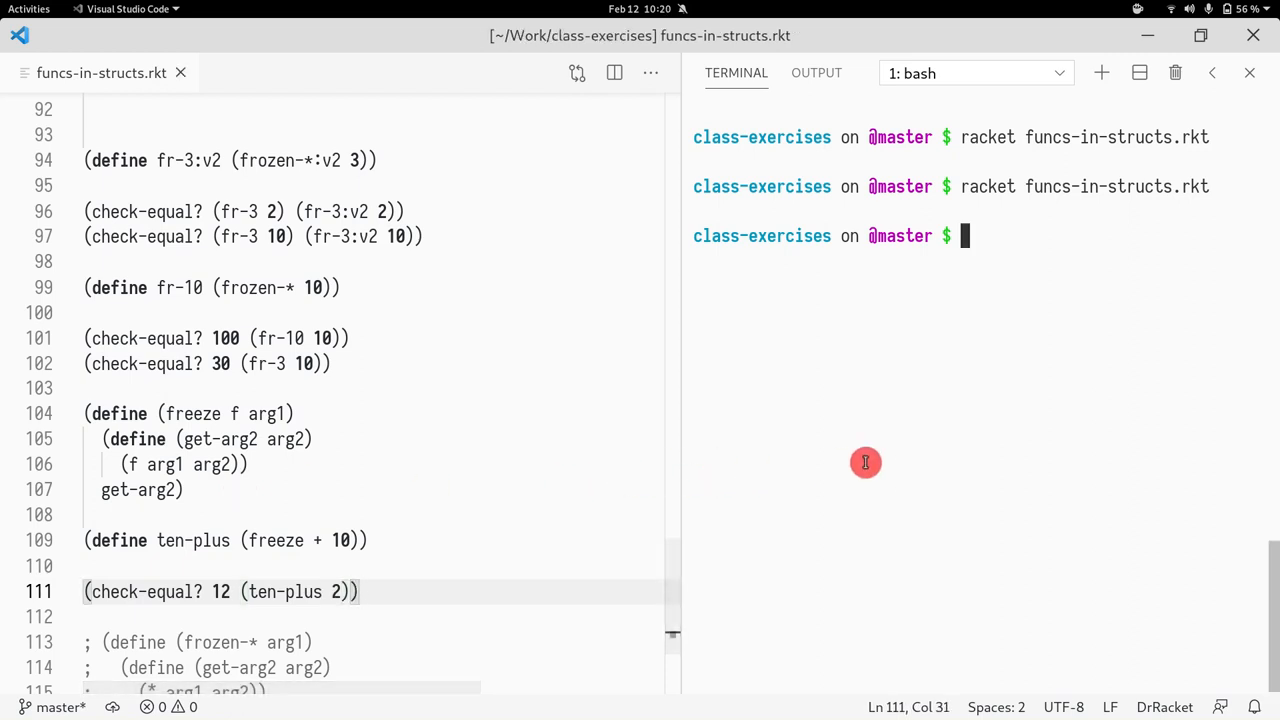
# Step: Run the file, rerun with the check altered to (ten-plus 3), and view the failure (actual 12, expected 13)
pyautogui.write('3')
pyautogui.press('Return')
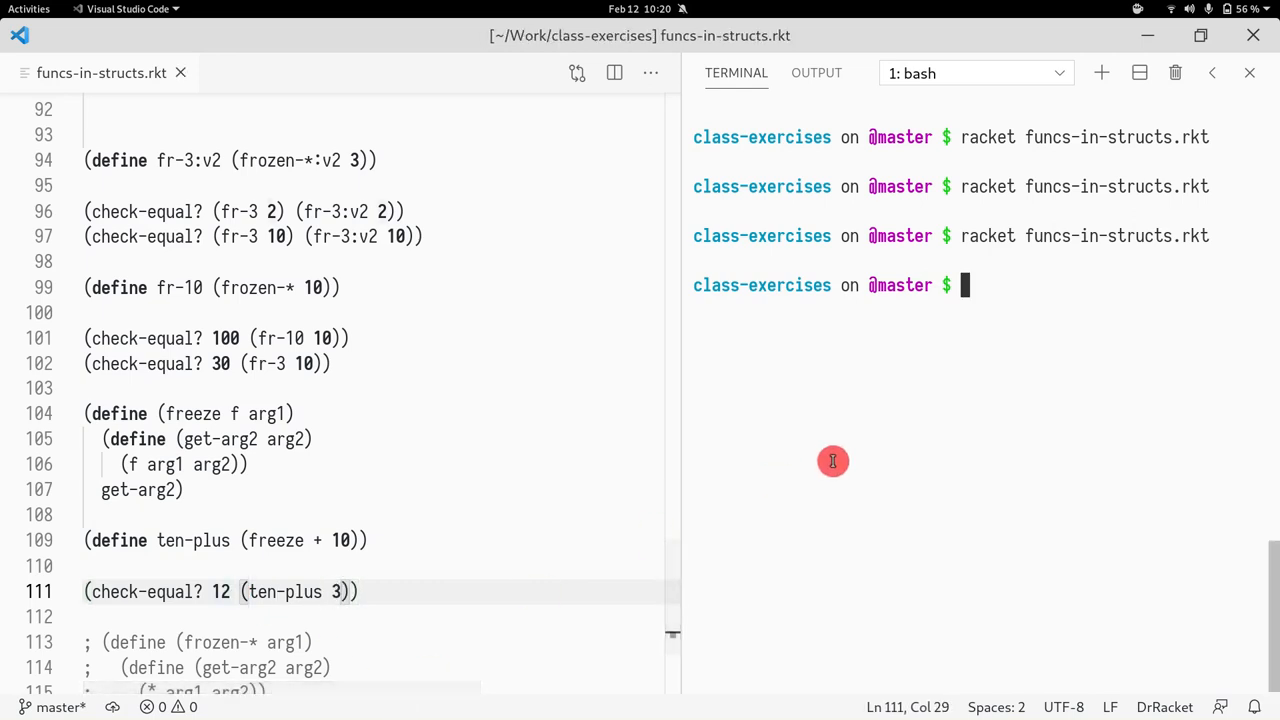
pyautogui.press('Return')
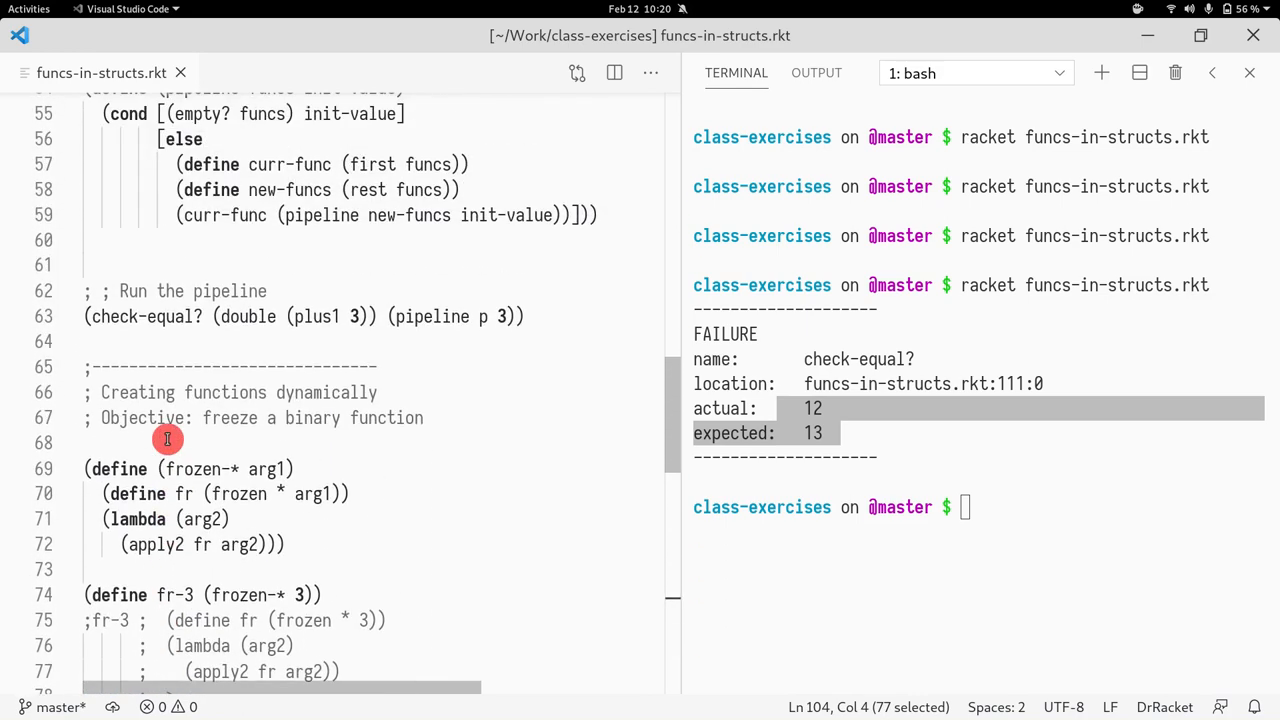
pyautogui.moveTo(264, 476)
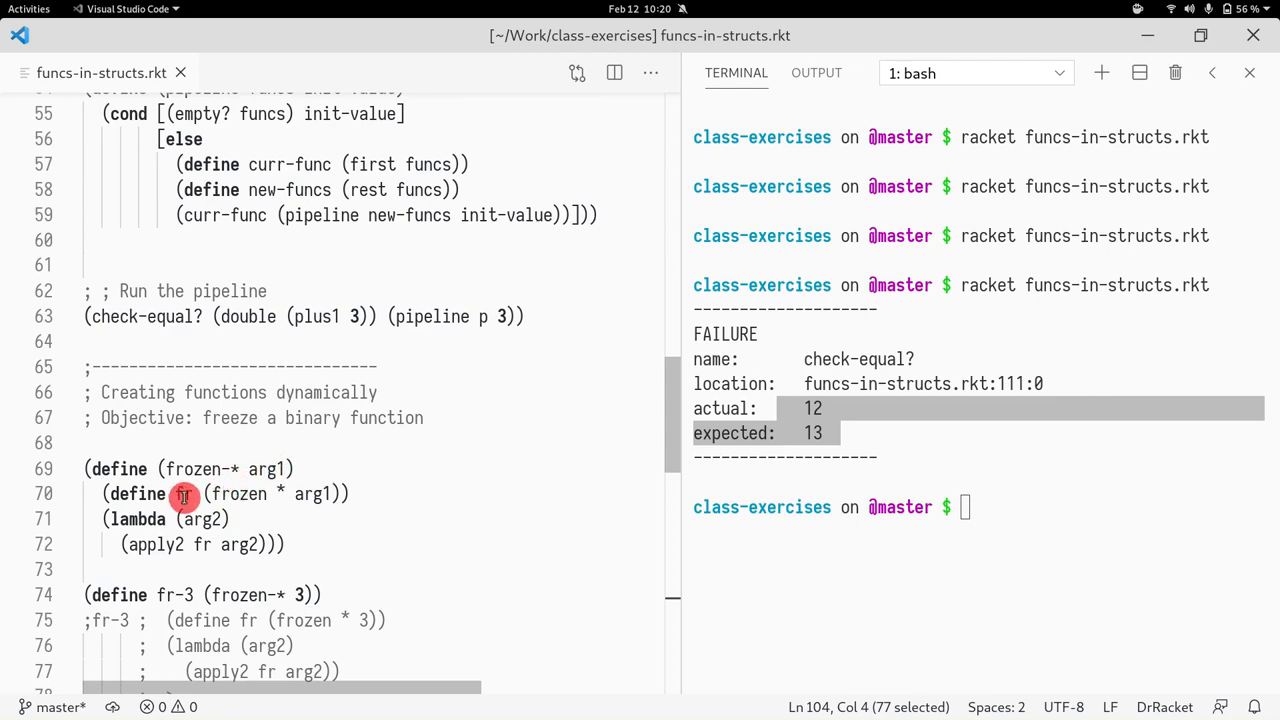
pyautogui.scroll(-3)
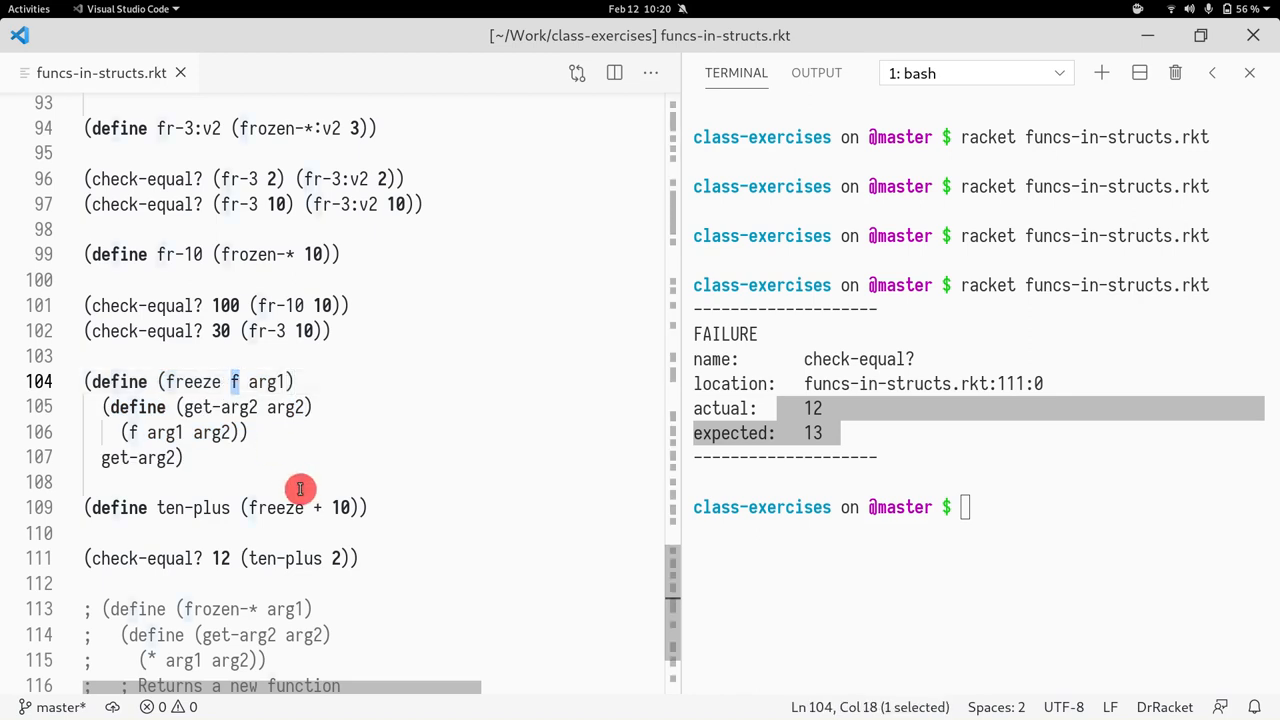
pyautogui.moveTo(198, 380)
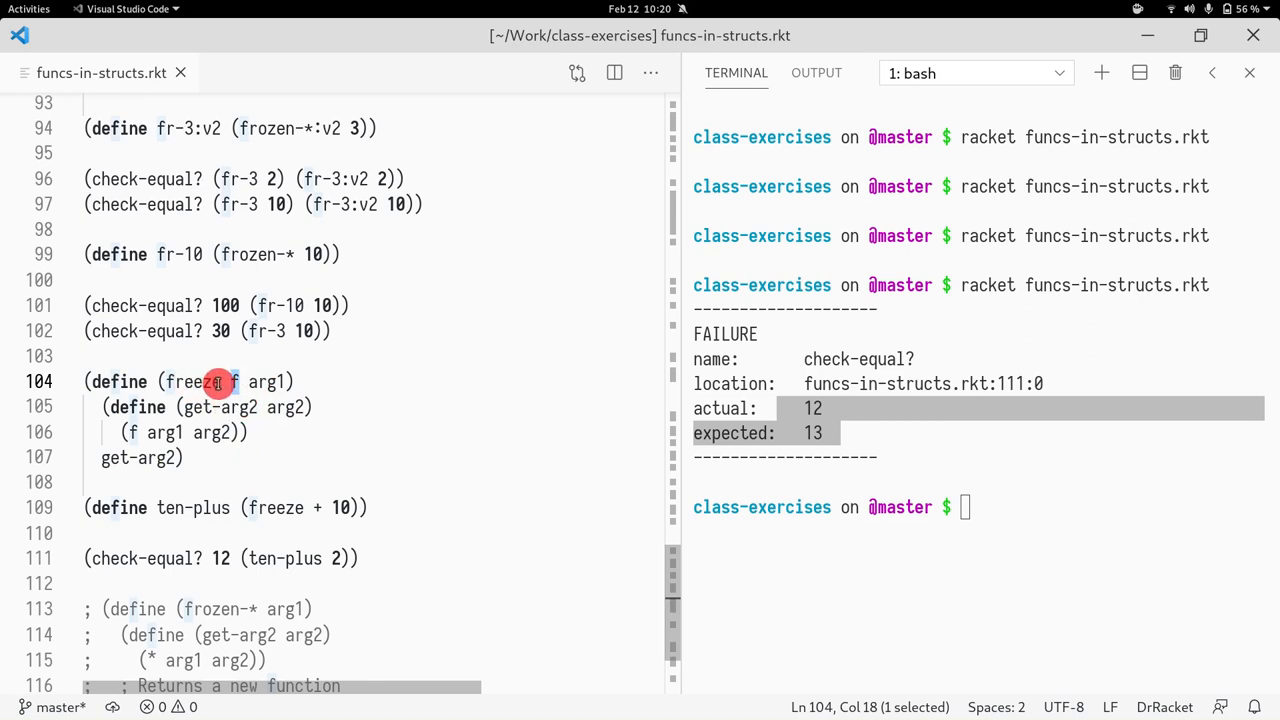
pyautogui.moveTo(236, 382)
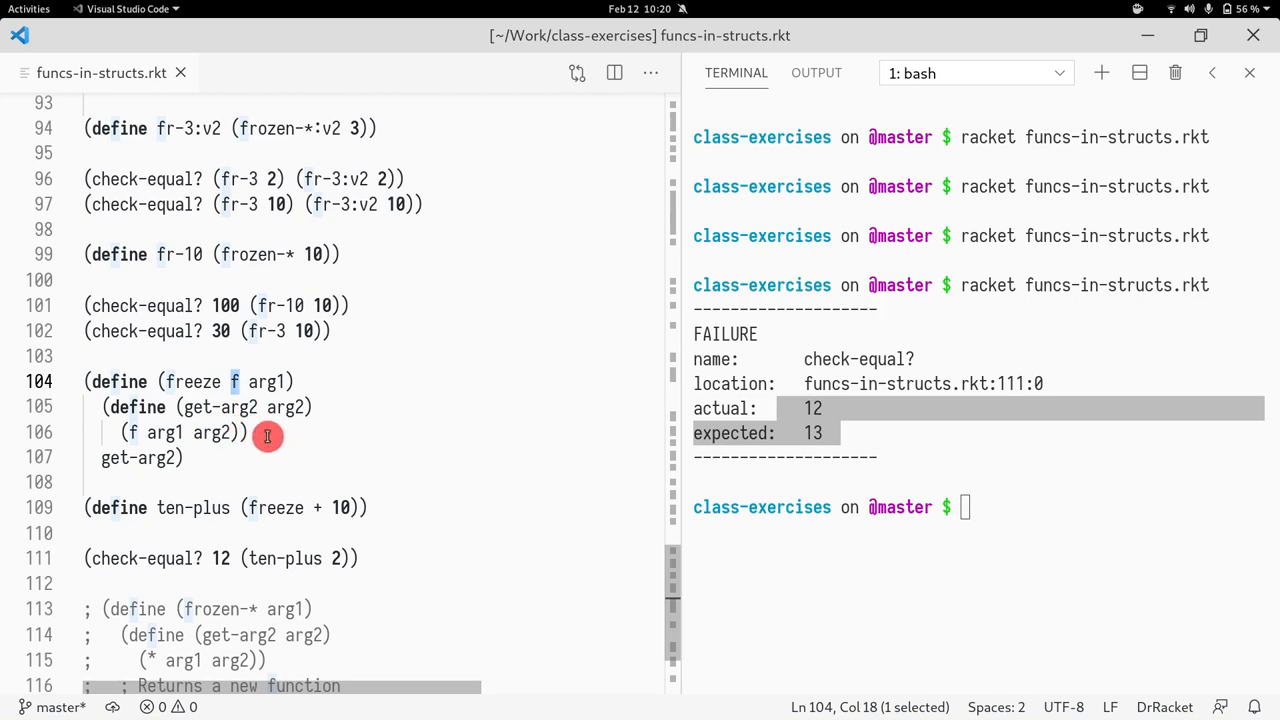
pyautogui.moveTo(268, 436); pyautogui.dragTo(130, 432)
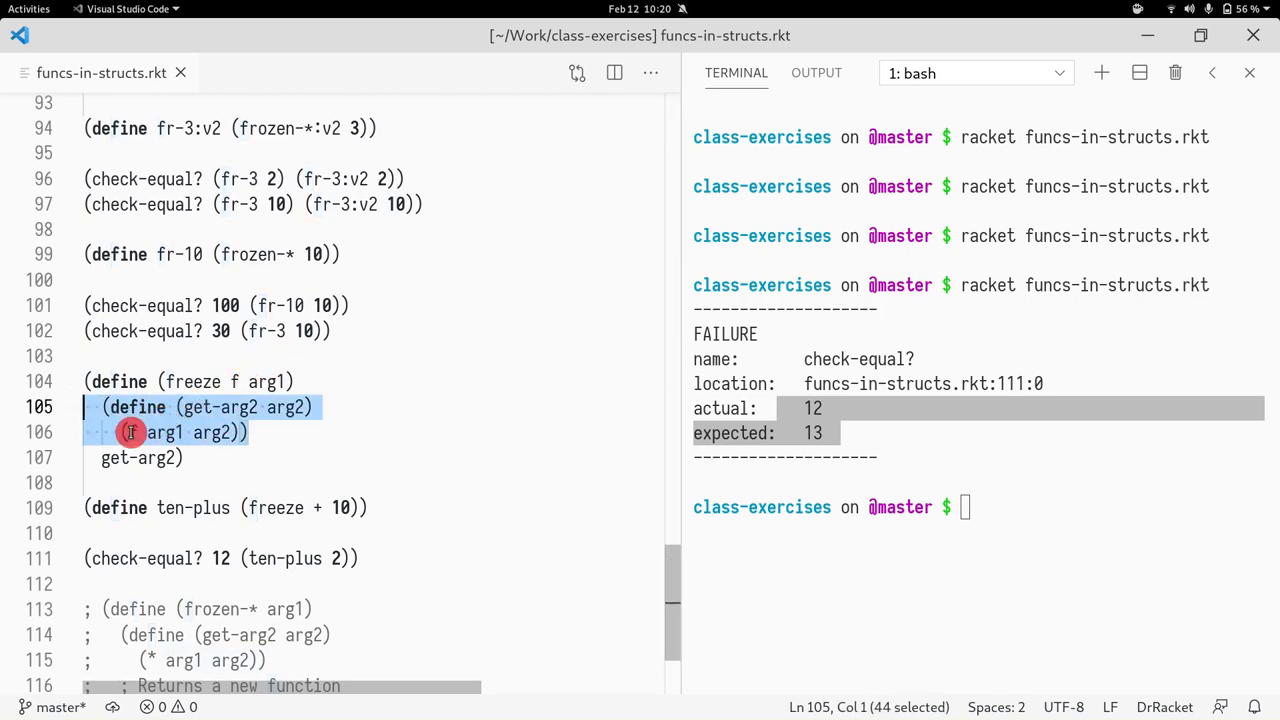
pyautogui.click(264, 382)
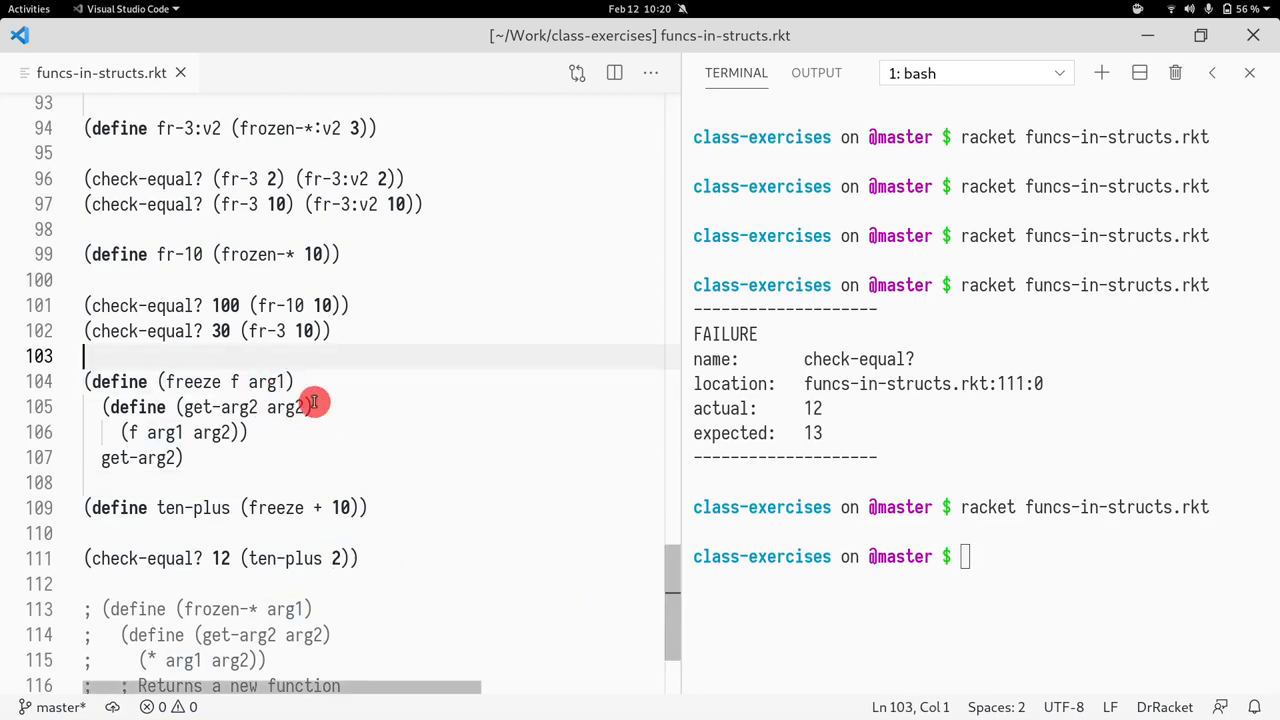
pyautogui.moveTo(436, 490)
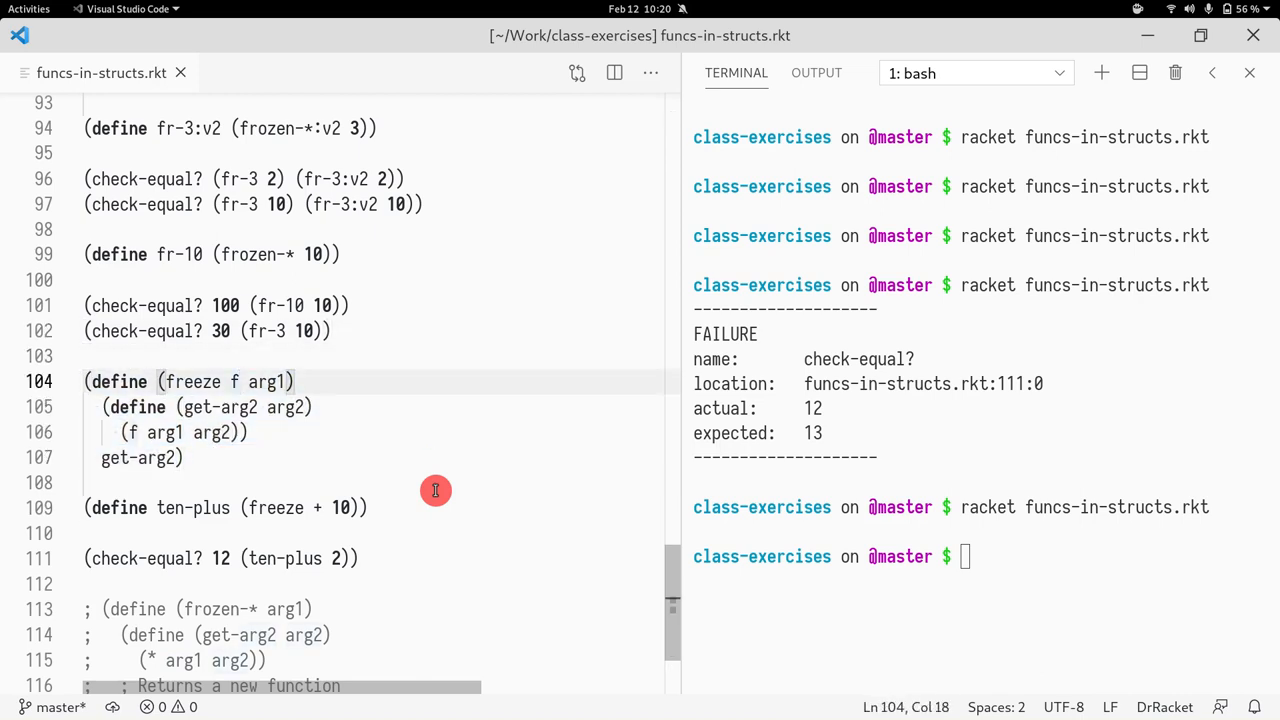
# Step: Drop arg1 from freeze's parameters and wrap get-arg2 inside a new (get-arg1 arg1) definition
pyautogui.scroll(-3)
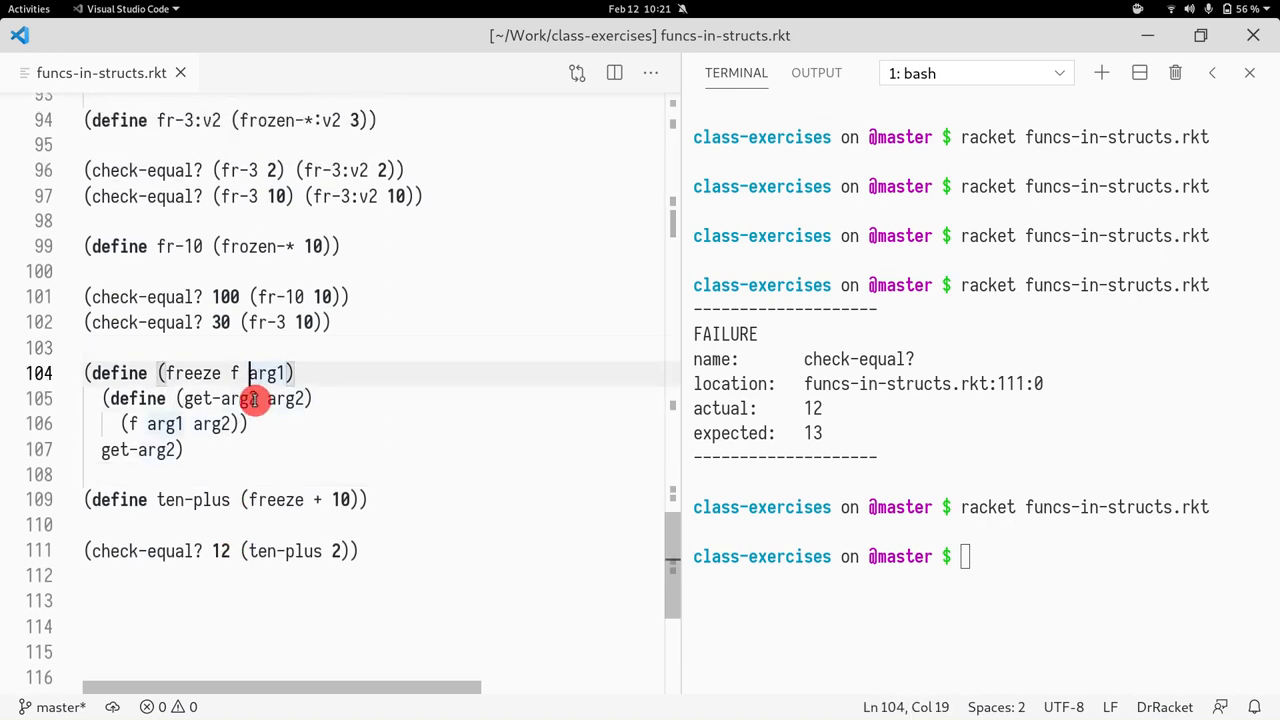
pyautogui.press('BackSpace')
pyautogui.write('(define (')
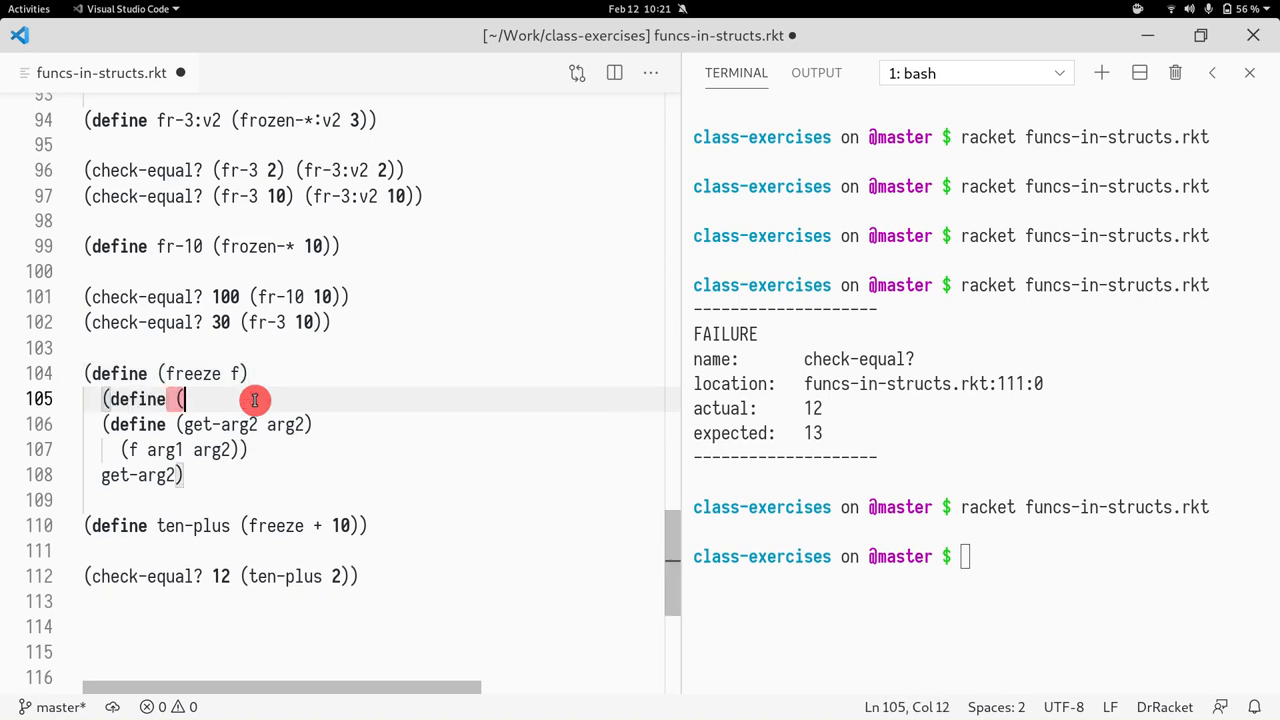
pyautogui.write('get-arg')
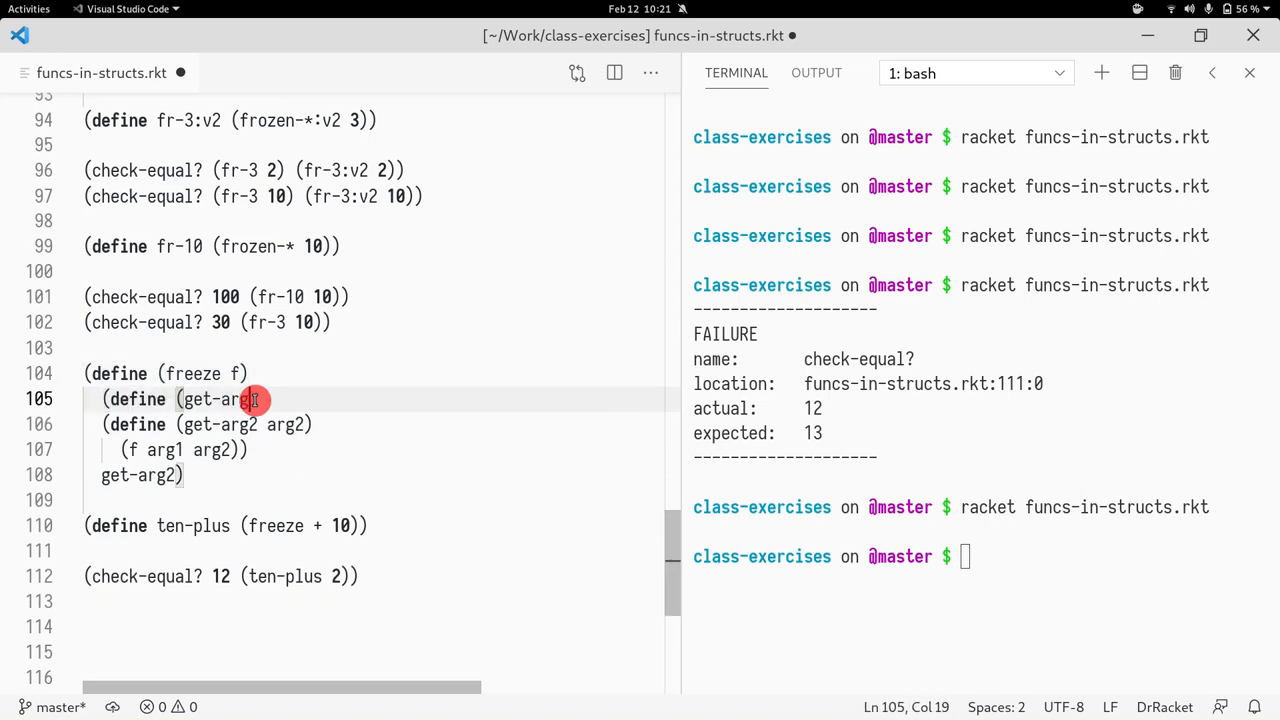
pyautogui.write('arg1)')
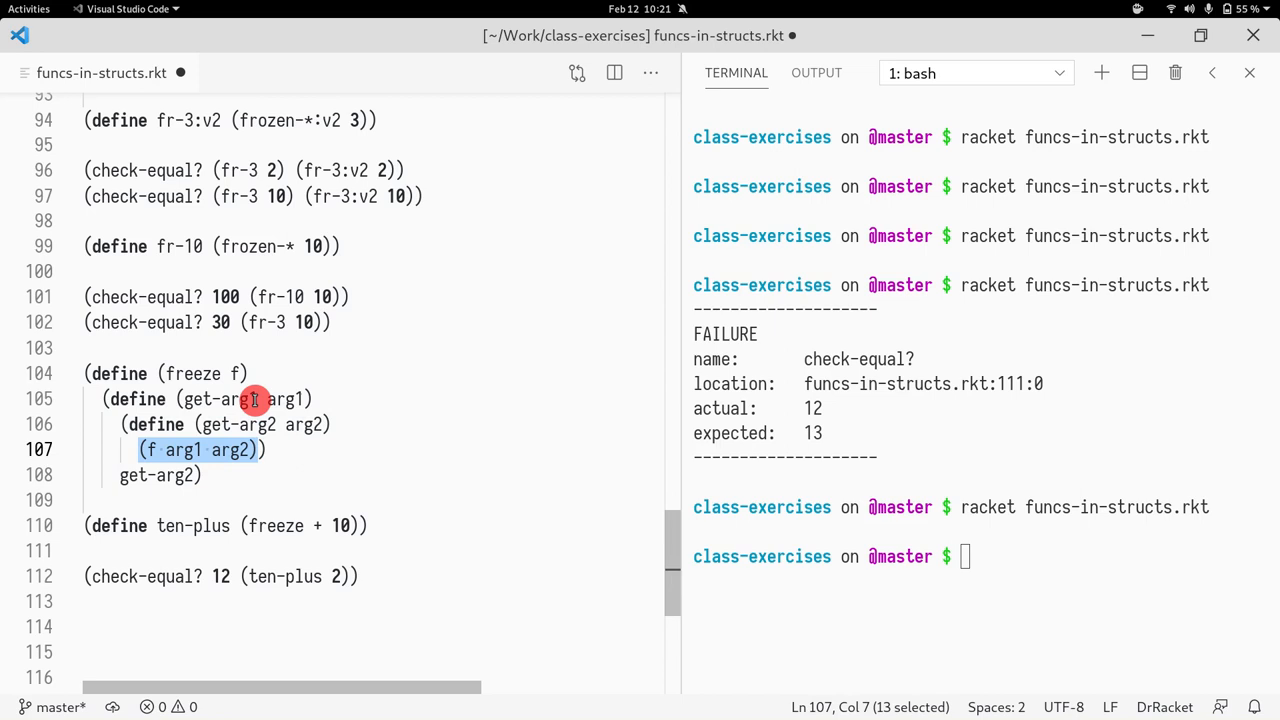
pyautogui.click(200, 474)
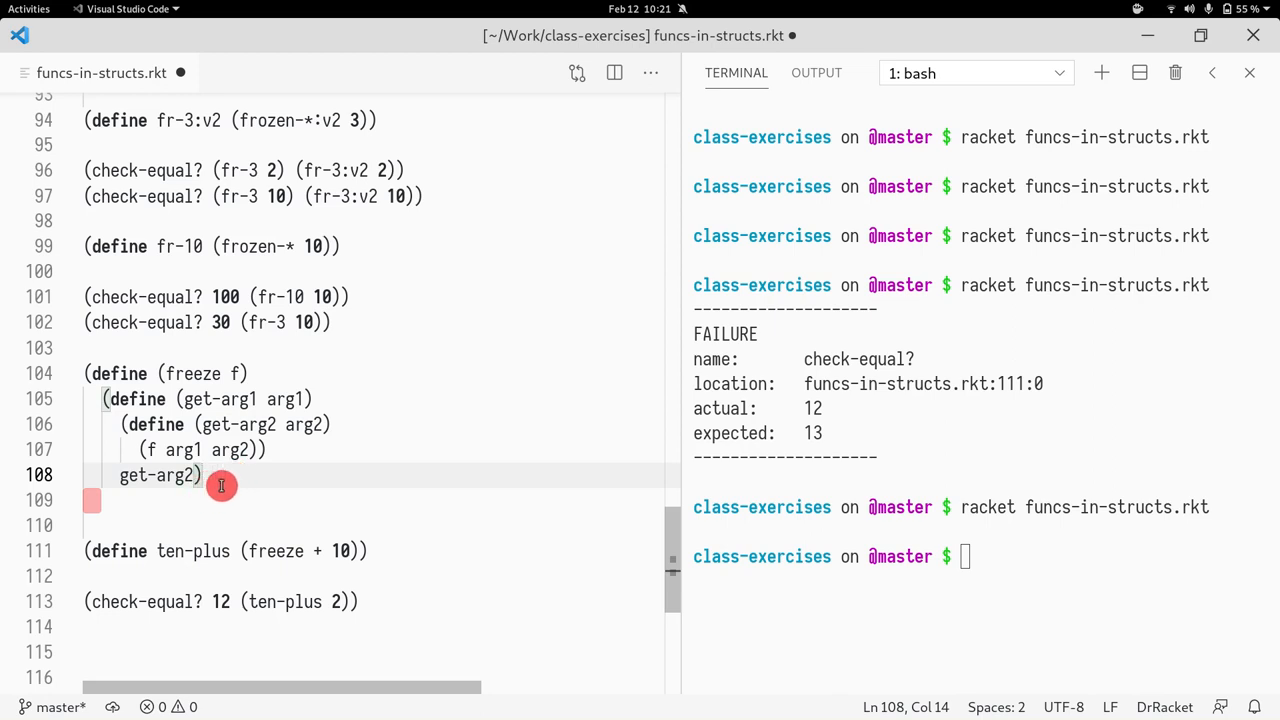
pyautogui.moveTo(250, 476)
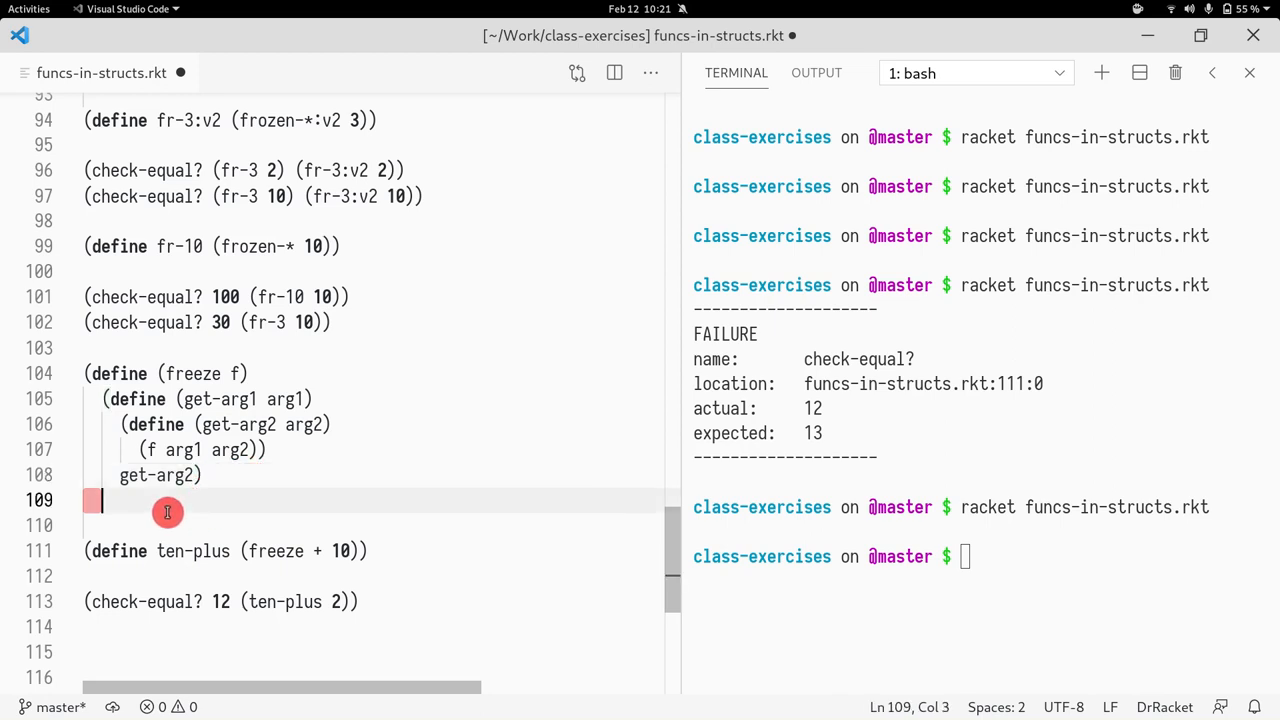
# Step: Return get-arg1 from freeze, define frozen-plus as (freeze +), and rebuild ten-plus as (frozen-plus 10)
pyautogui.write('get-arg1')
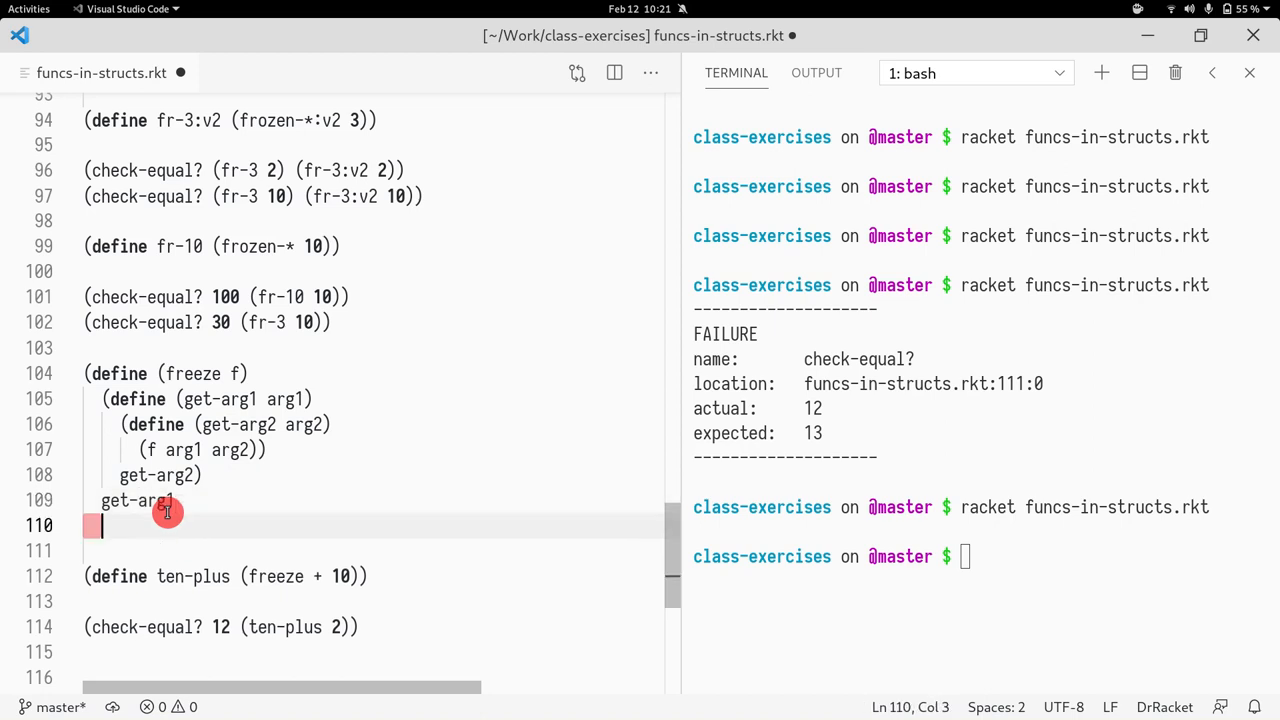
pyautogui.write(')')
pyautogui.click(374, 550)
pyautogui.write('(define')
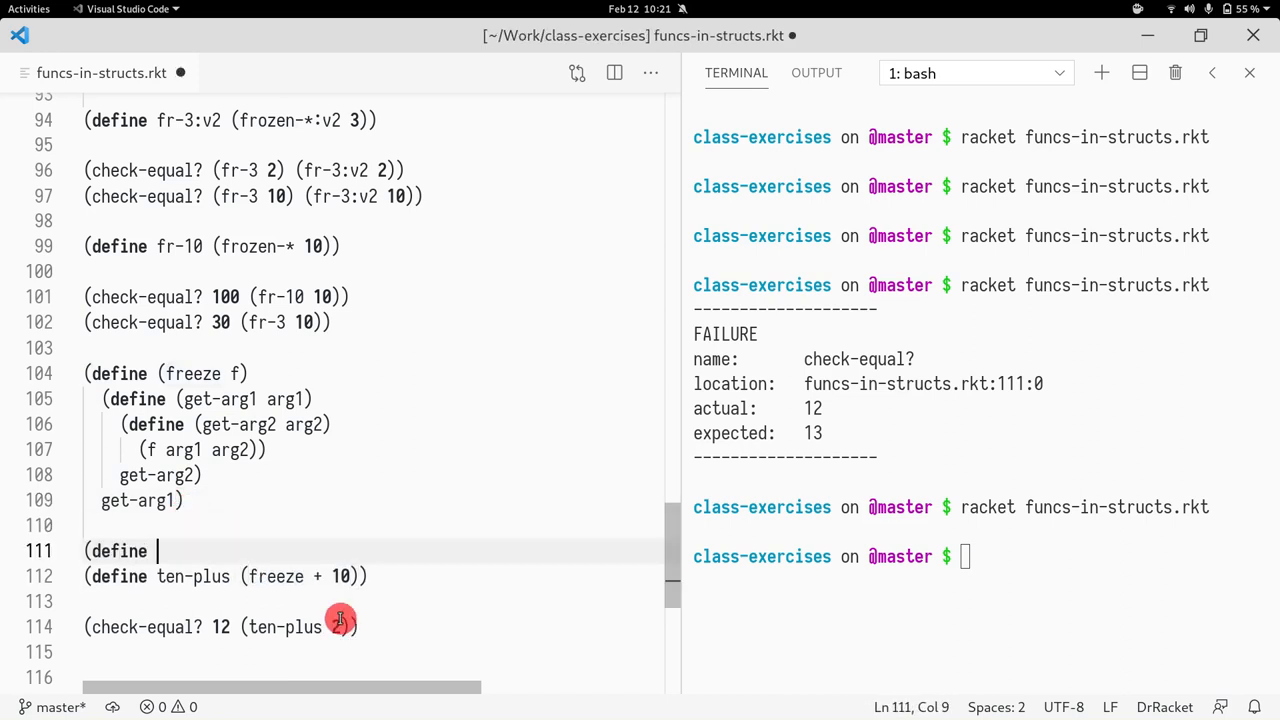
pyautogui.write('fro')
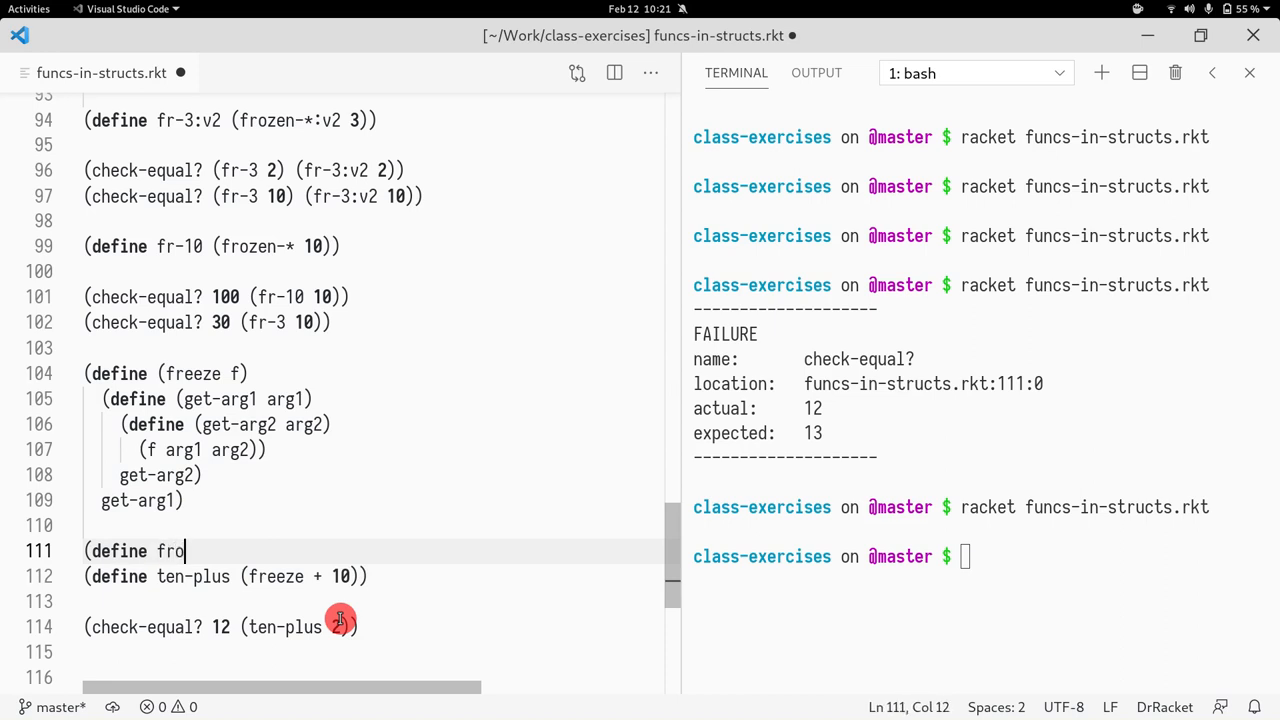
pyautogui.write('zen-plus')
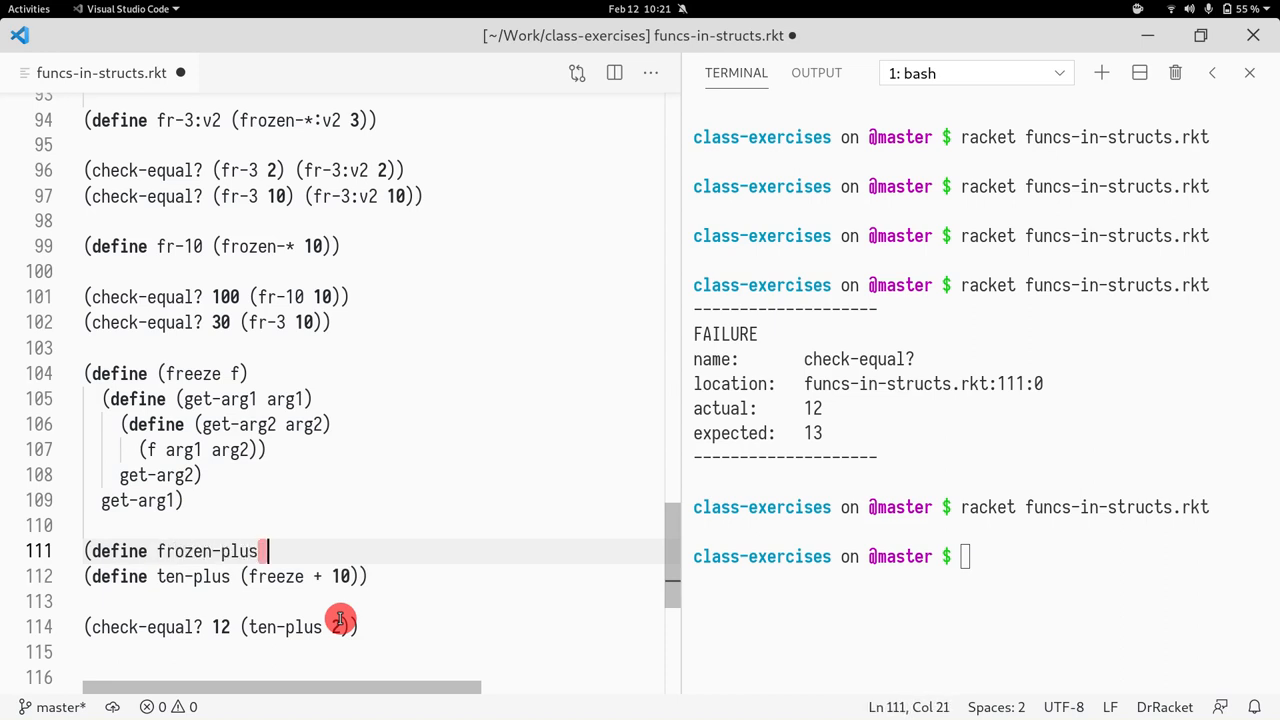
pyautogui.write('(freeze +))')
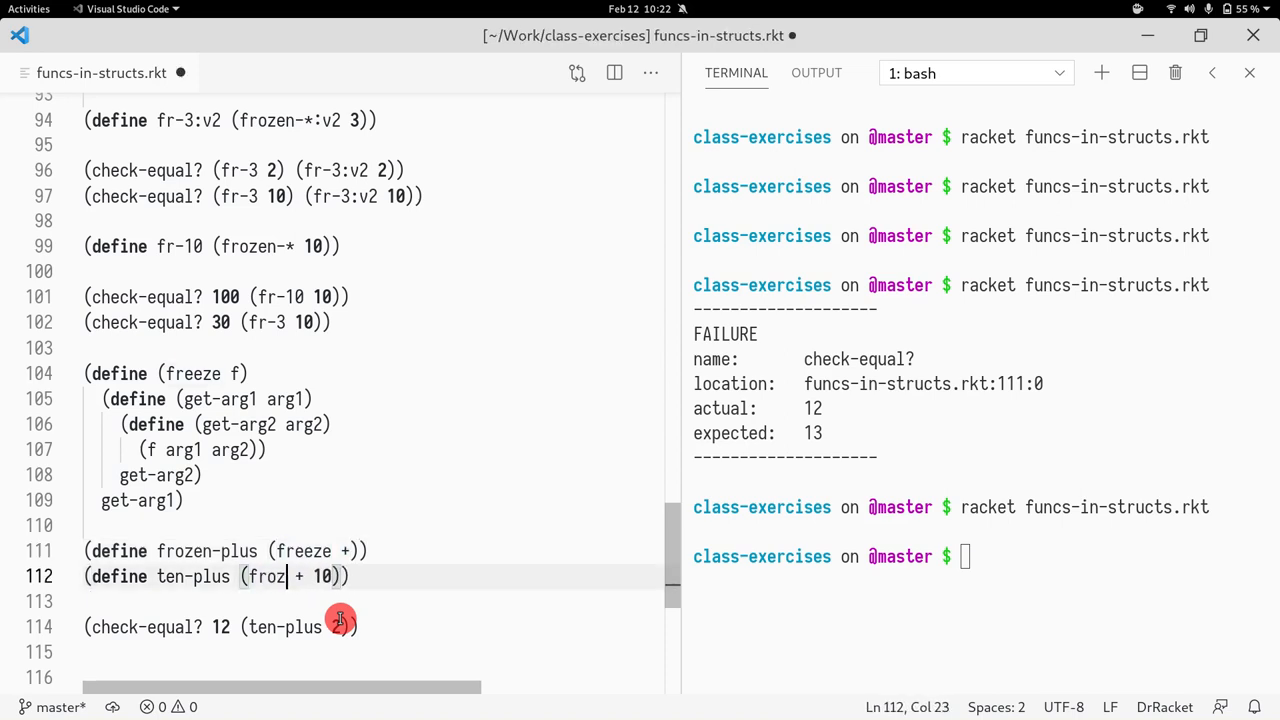
pyautogui.write('en-plus')
pyautogui.click(980, 556)
pyautogui.write('racket funcs-in-structs.rkt')
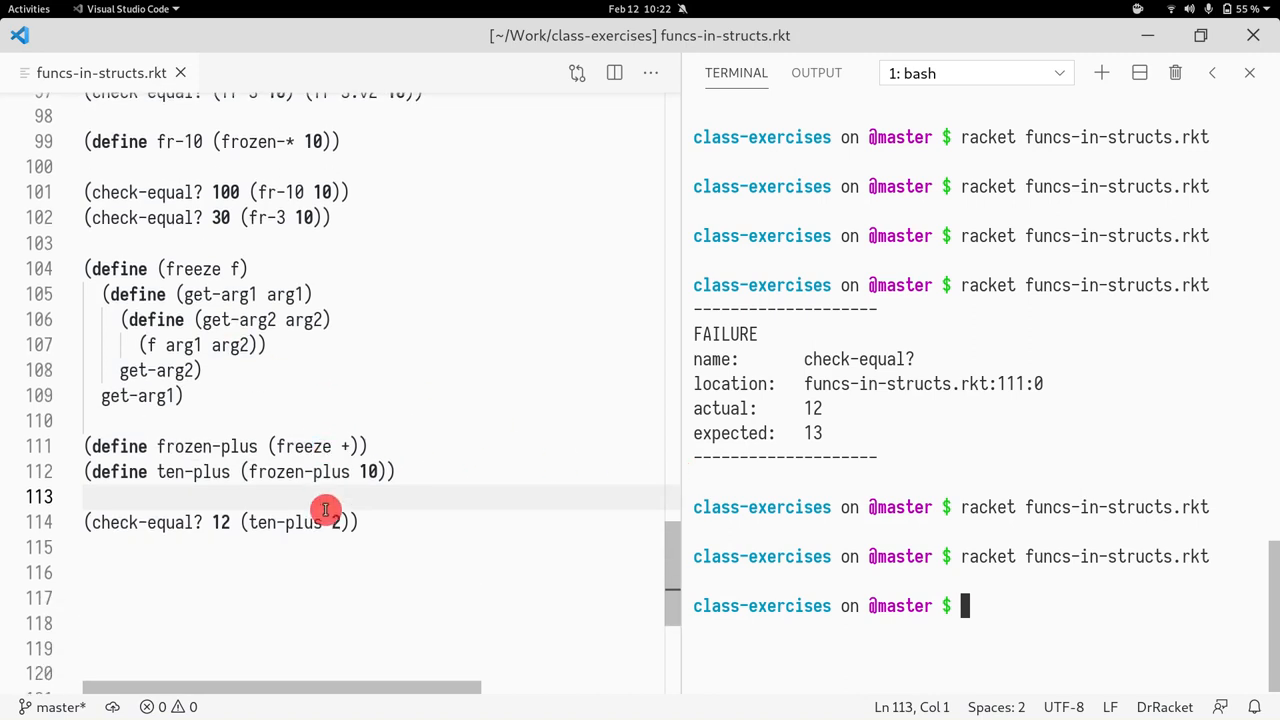
pyautogui.scroll(3)
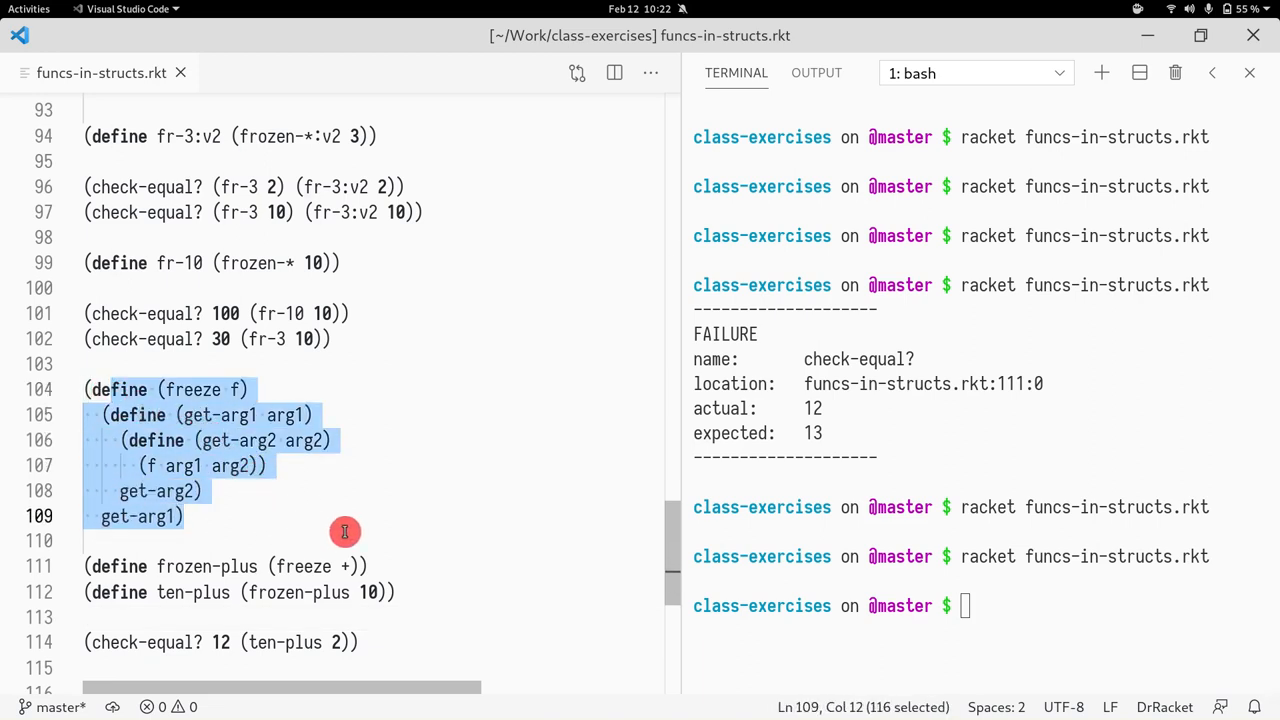
pyautogui.click(332, 440)
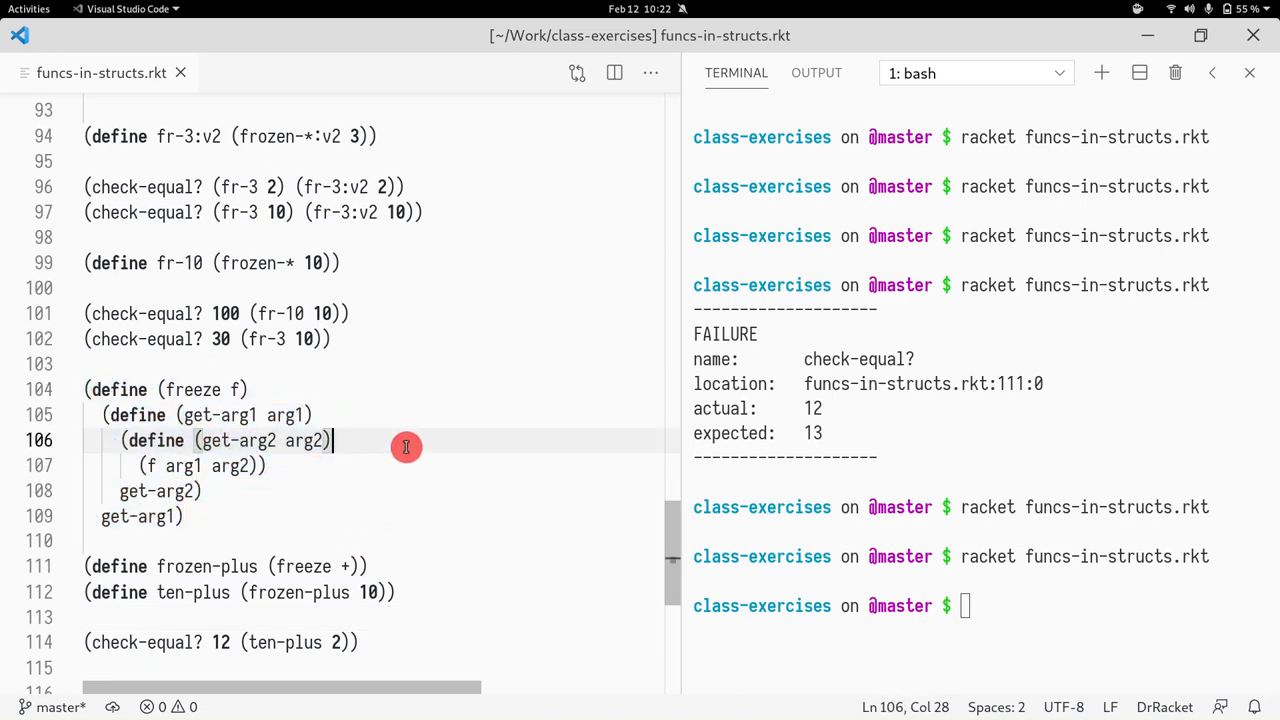
pyautogui.moveTo(332, 414)
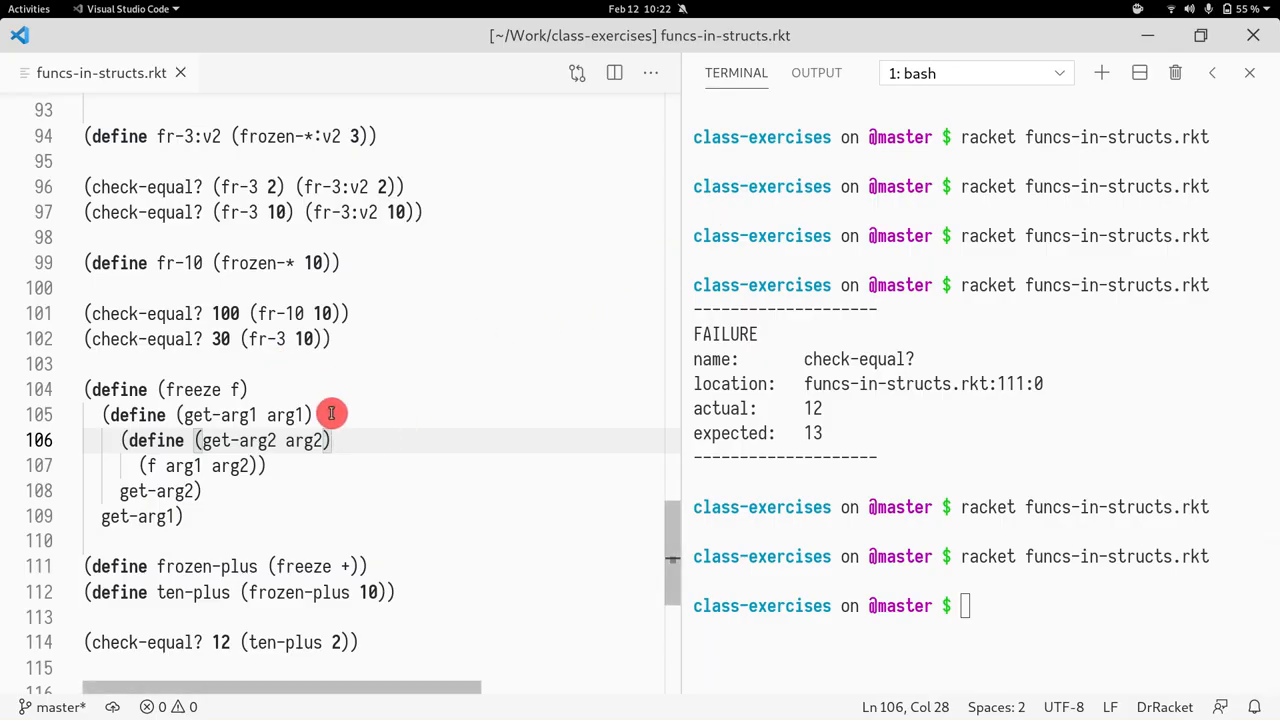
pyautogui.moveTo(194, 388)
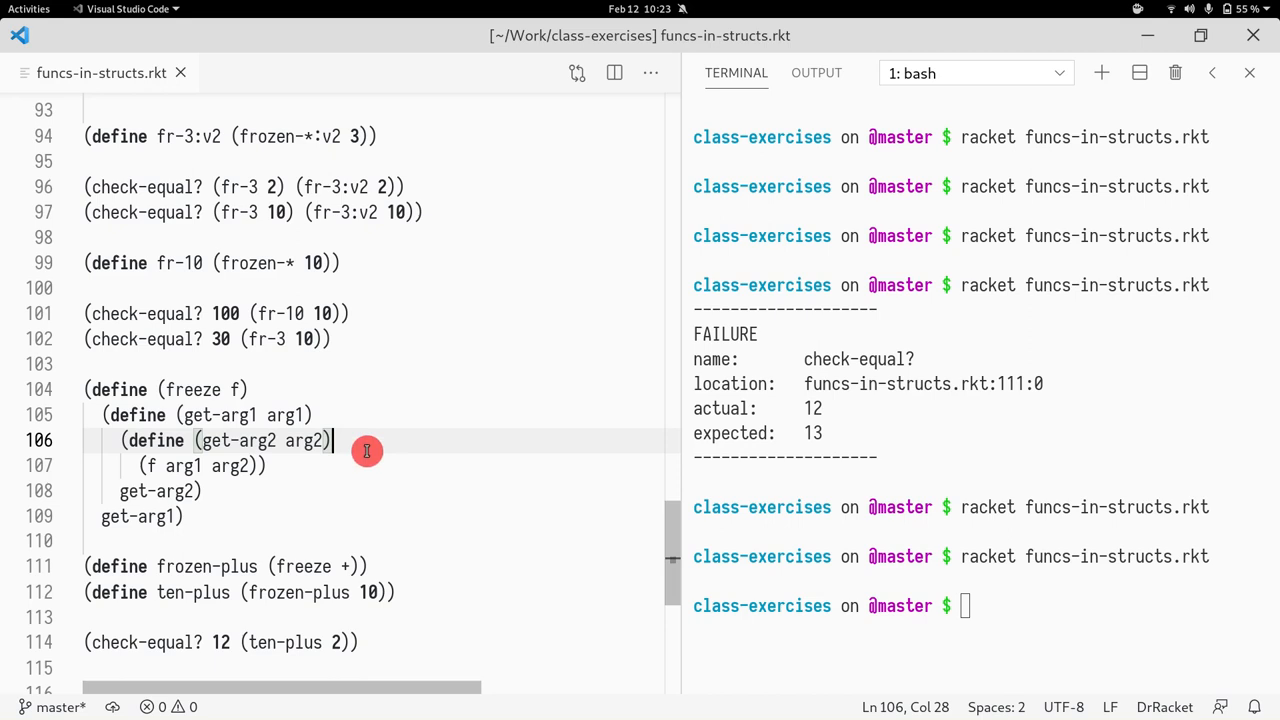
pyautogui.moveTo(236, 408)
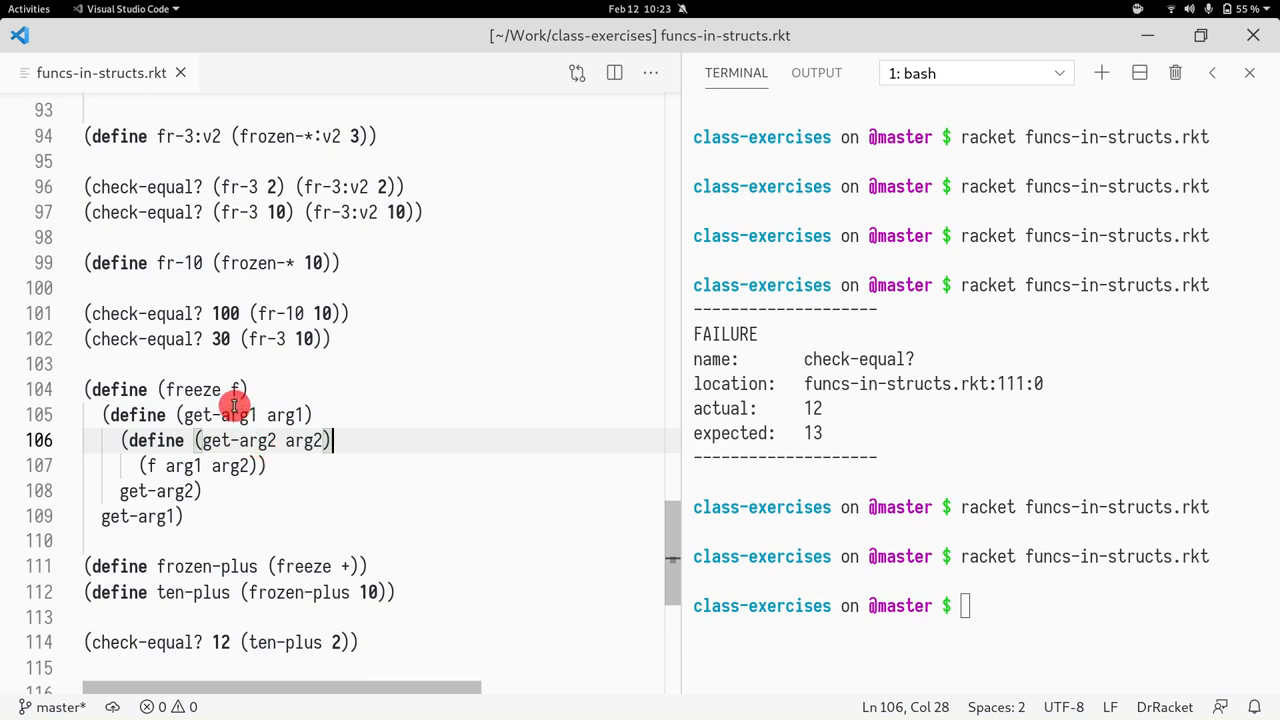
pyautogui.moveTo(284, 414)
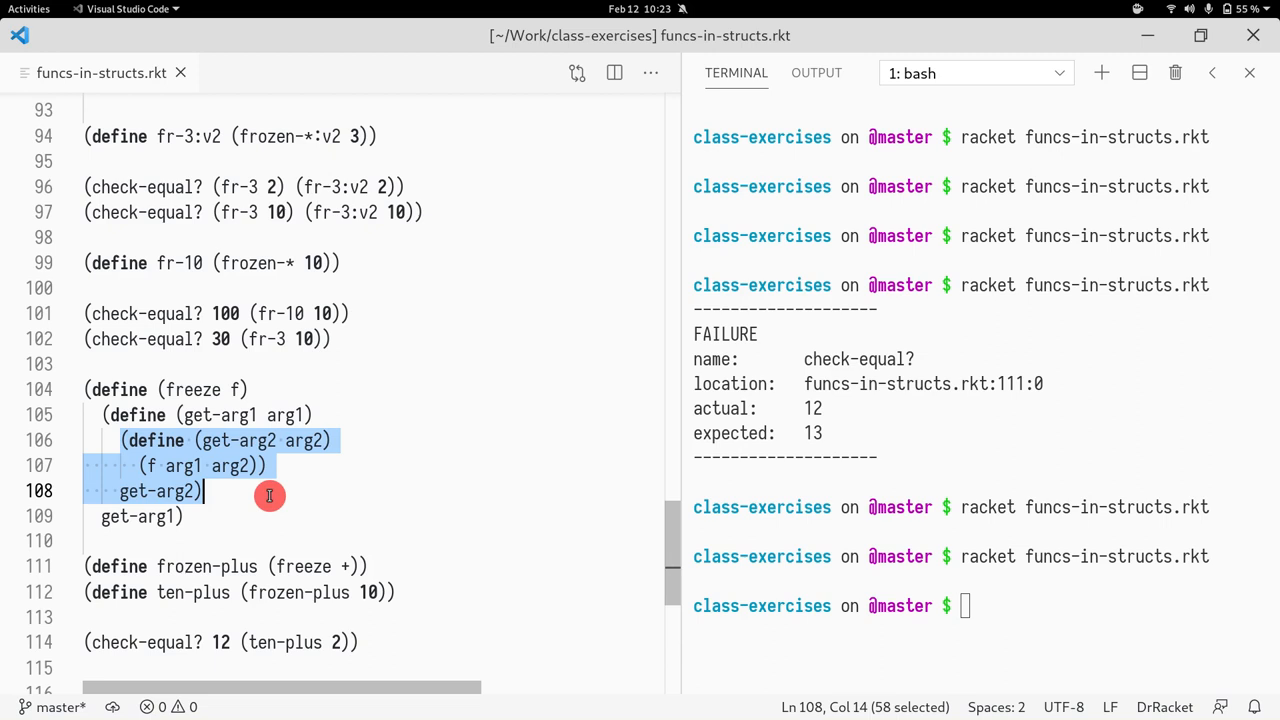
pyautogui.click(144, 466)
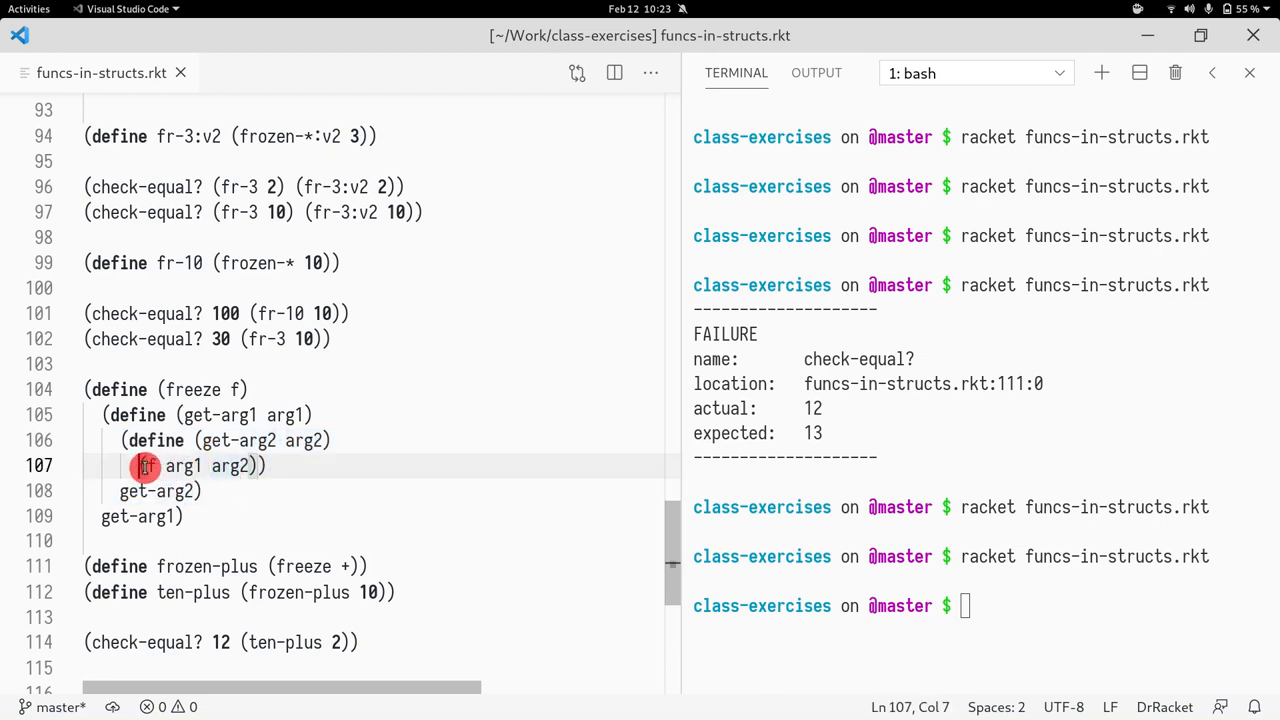
pyautogui.moveTo(140, 466); pyautogui.dragTo(270, 466)
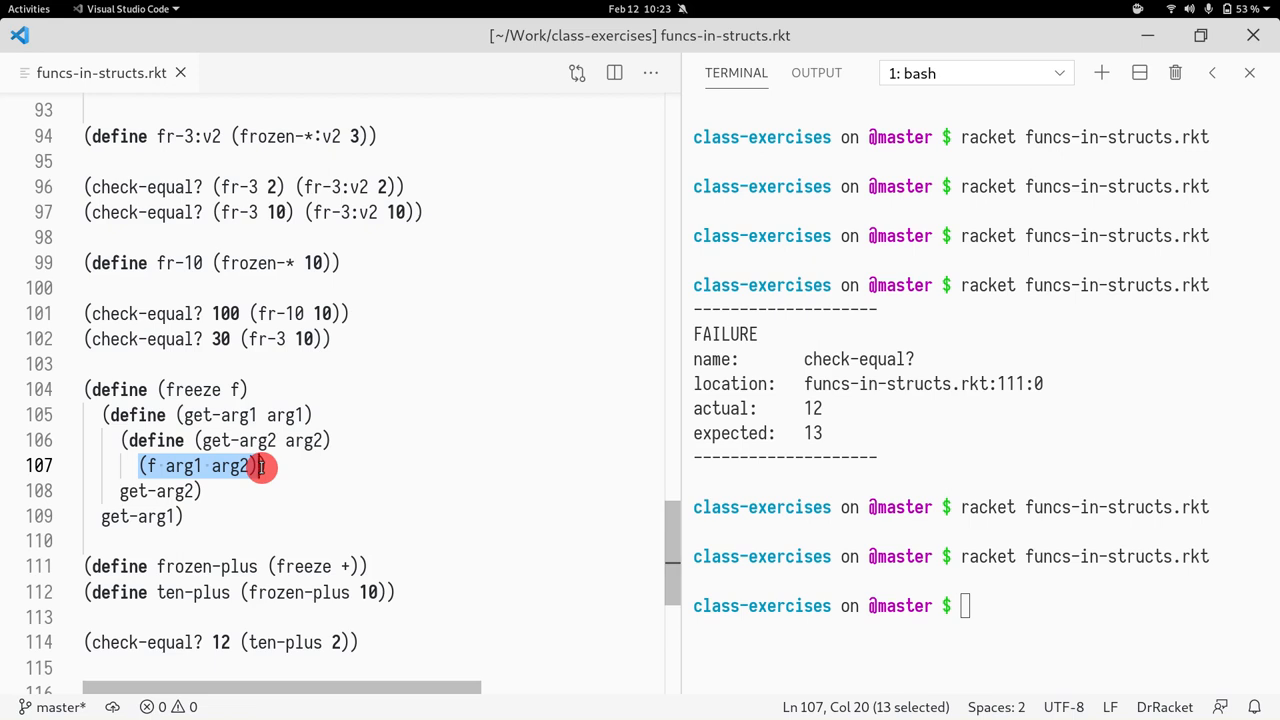
pyautogui.scroll(-3)
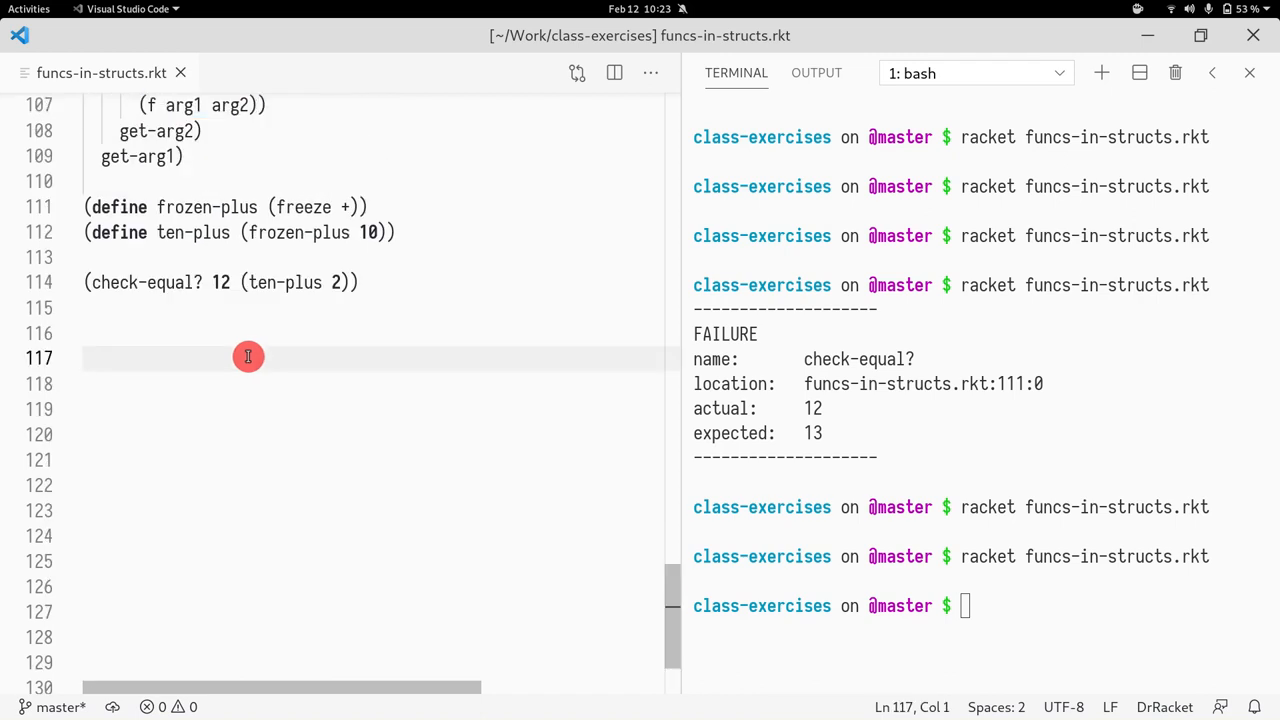
# Step: Run a scratch (+ 1) expression printing 1, then clear it from the file
pyautogui.write('+ 1')
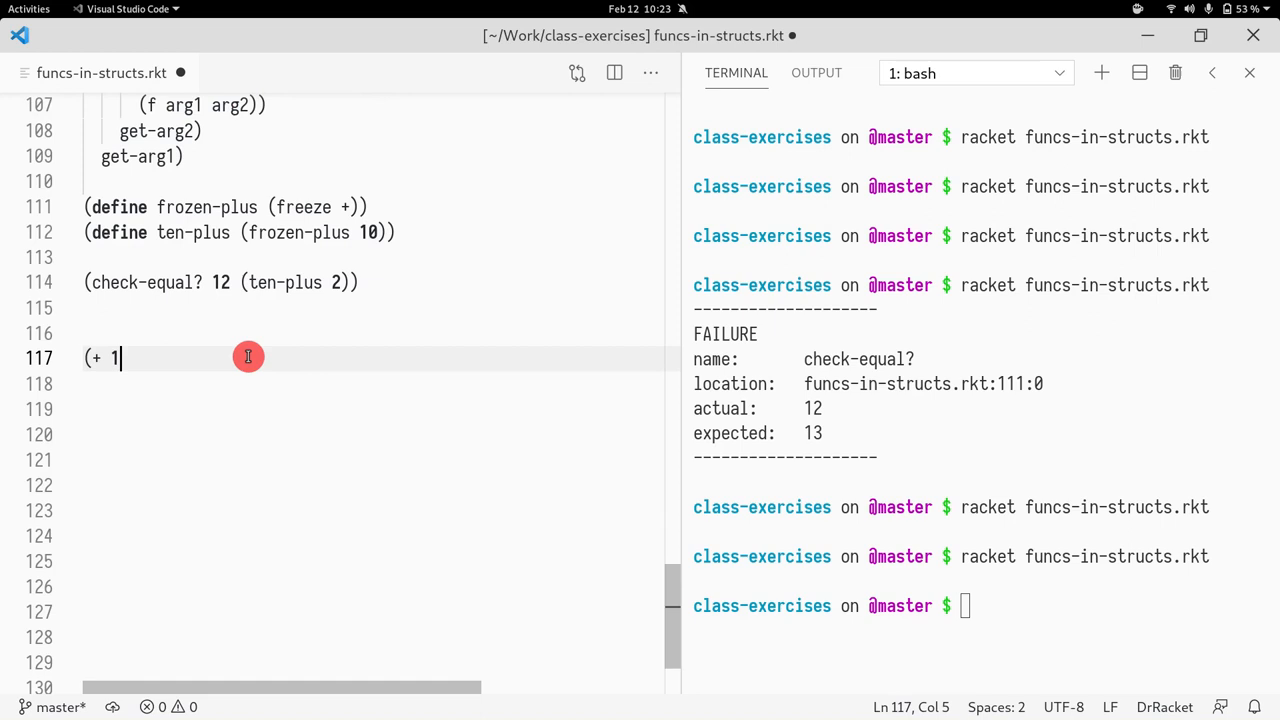
pyautogui.write(')')
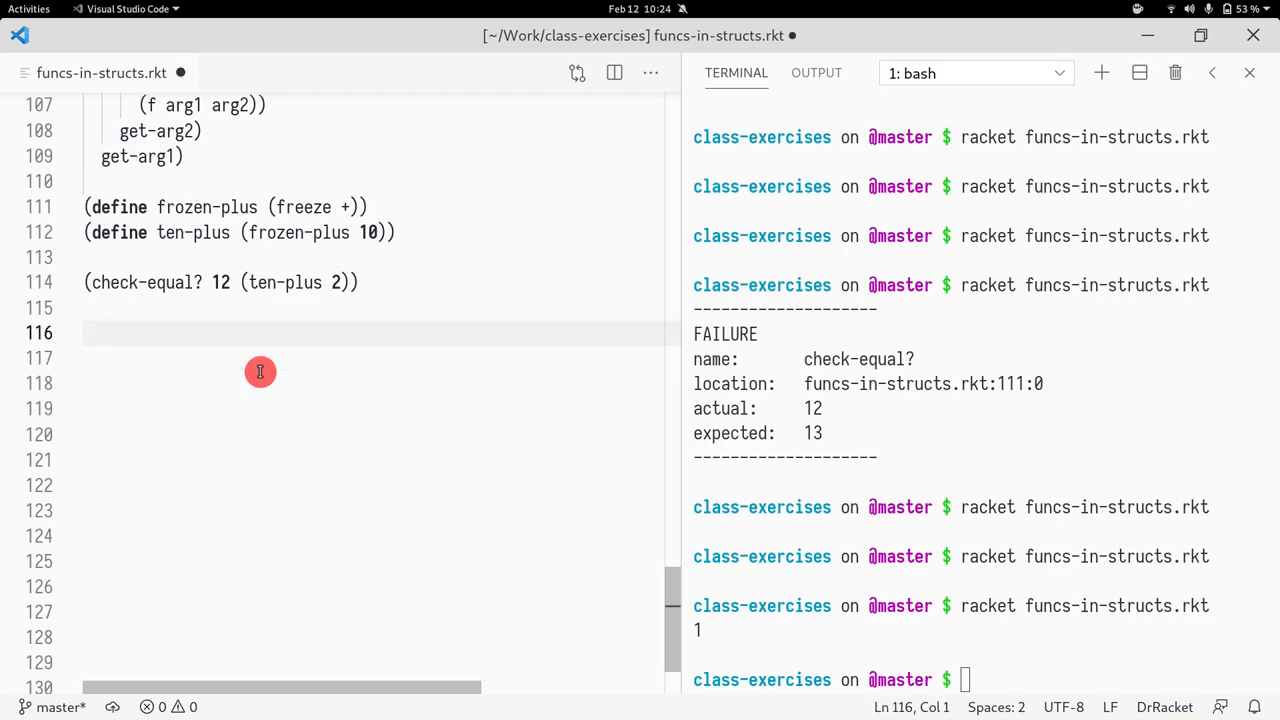
pyautogui.click(196, 382)
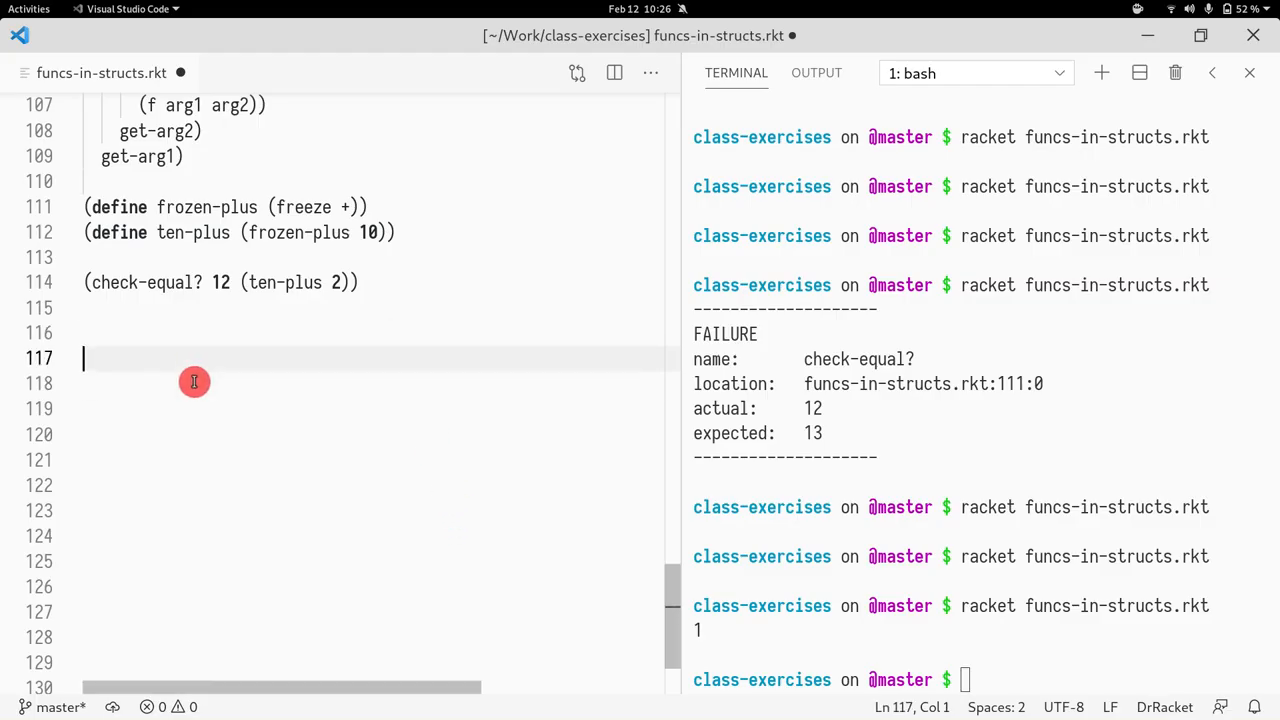
# Step: Define frozen-*:v3 as (curry *), double:v3 as (frozen-*:v3 2), and check (double:v3 3) equals (* 2 3)
pyautogui.write('(curry *')
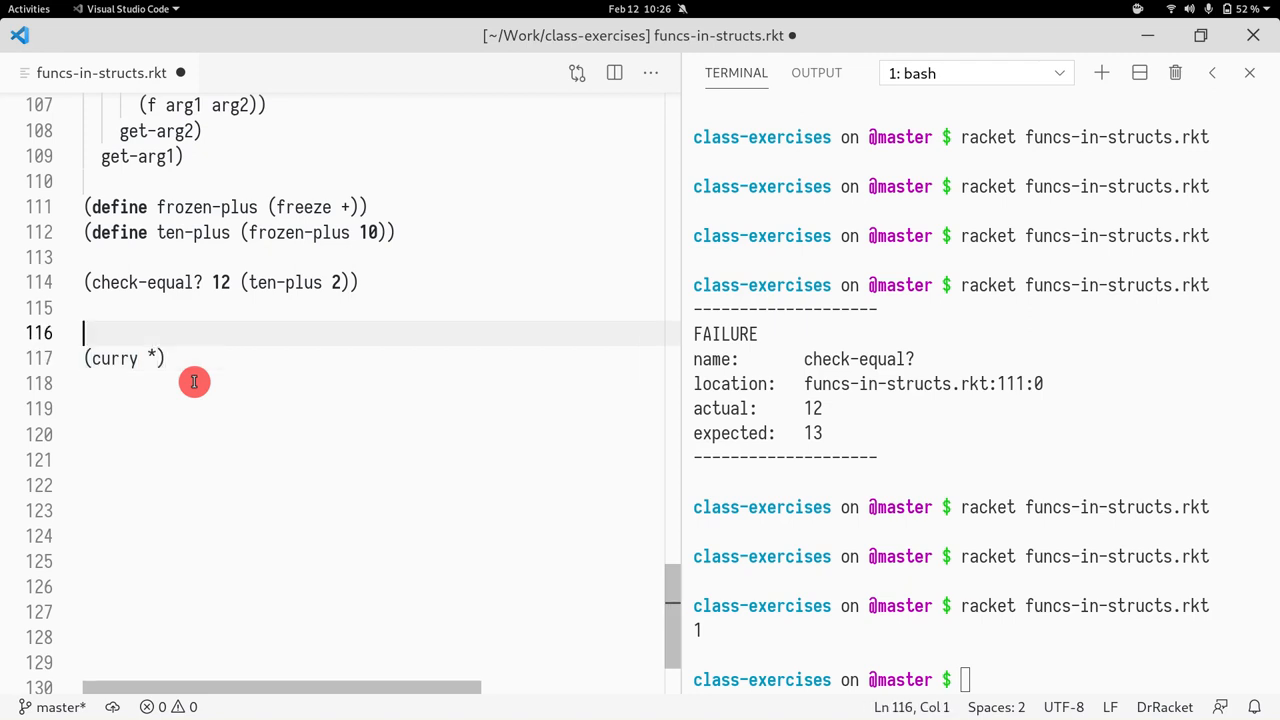
pyautogui.write('(defi')
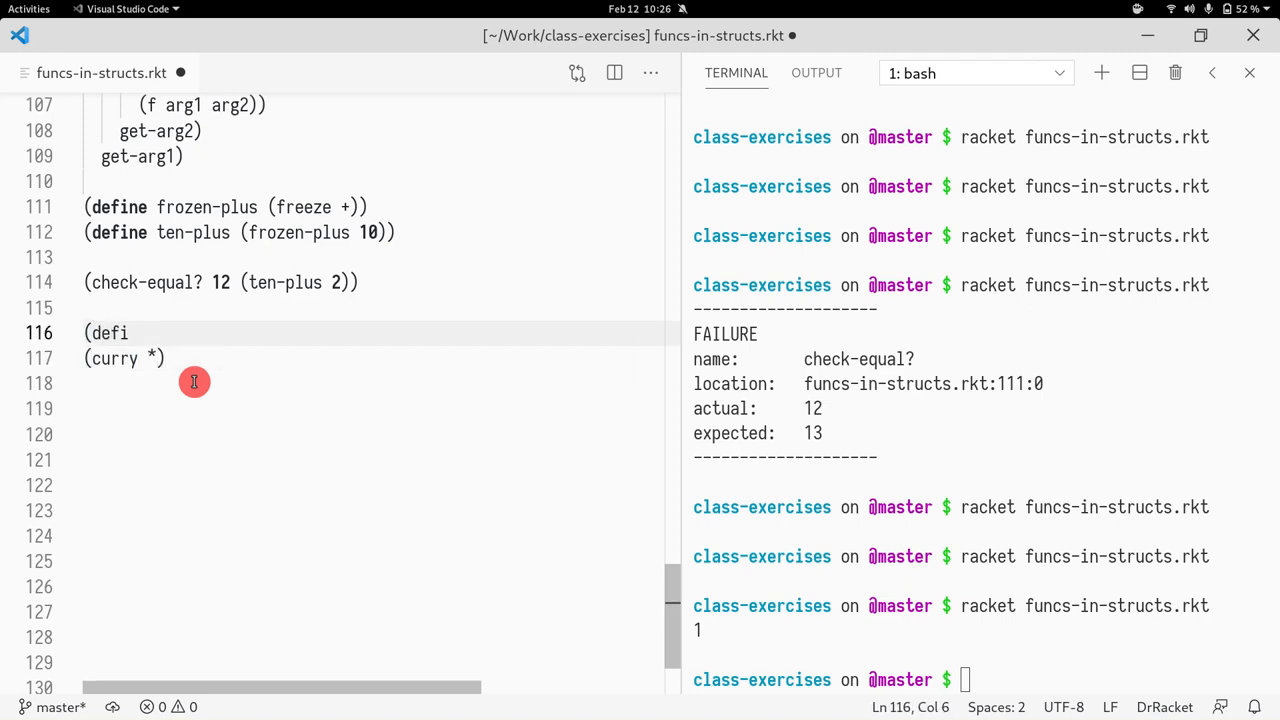
pyautogui.write('ne (curry *')
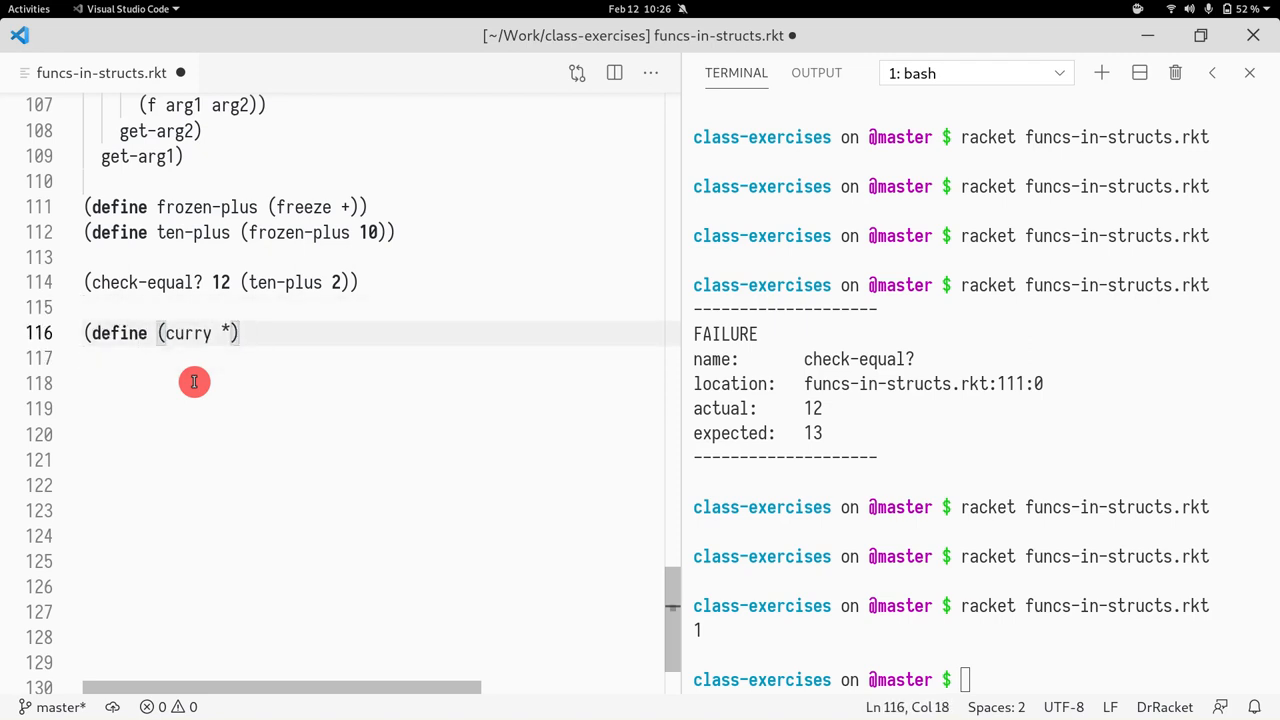
pyautogui.press('ctrl+shift+k')
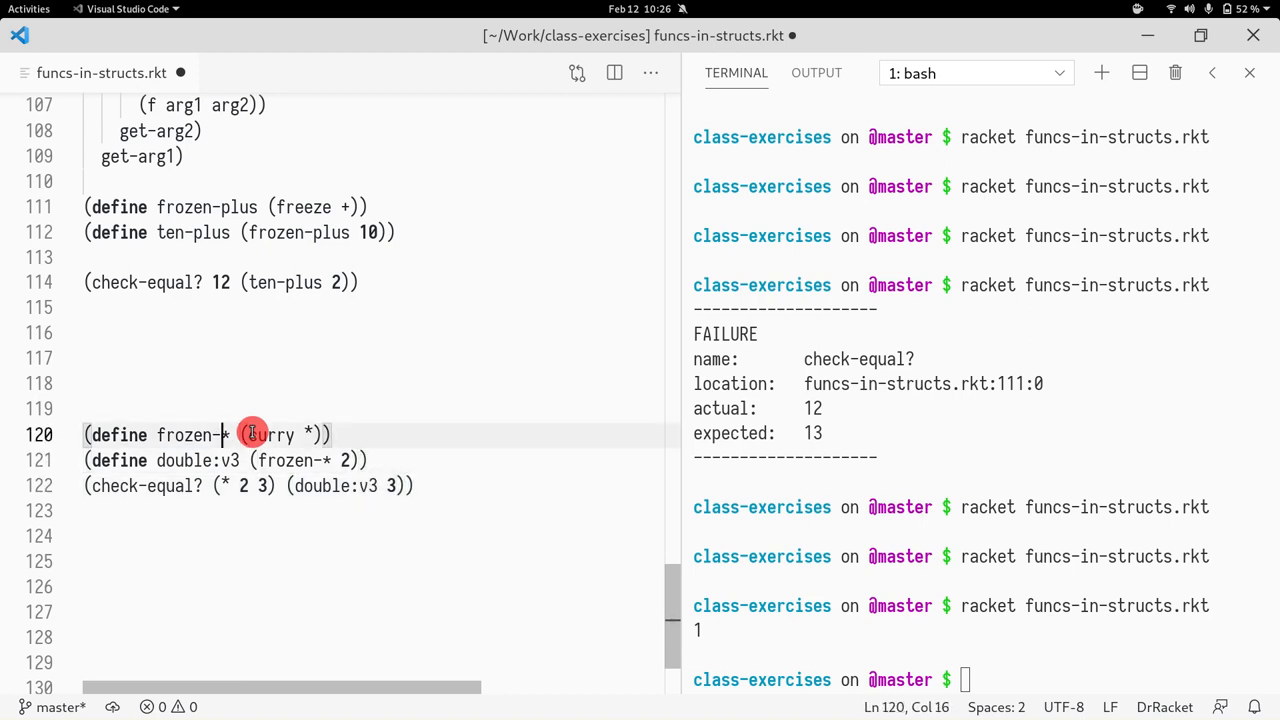
pyautogui.write(':v3')
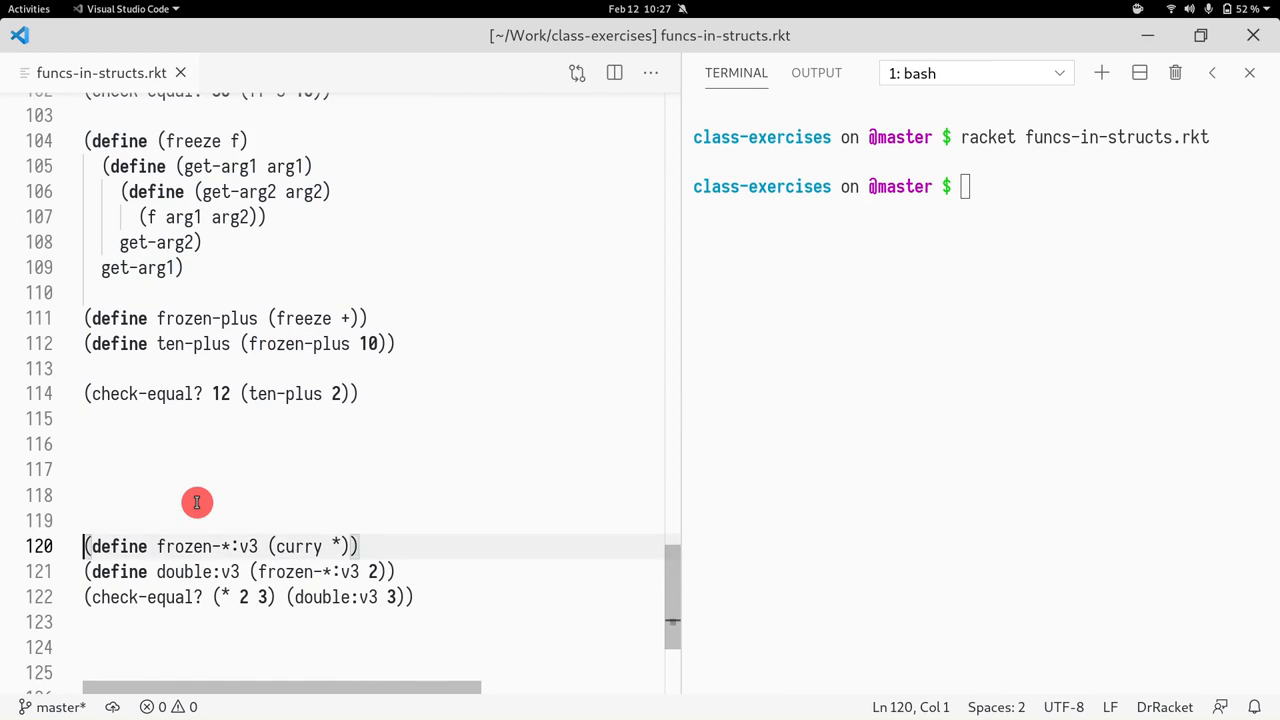
pyautogui.moveTo(84, 546); pyautogui.dragTo(84, 622)
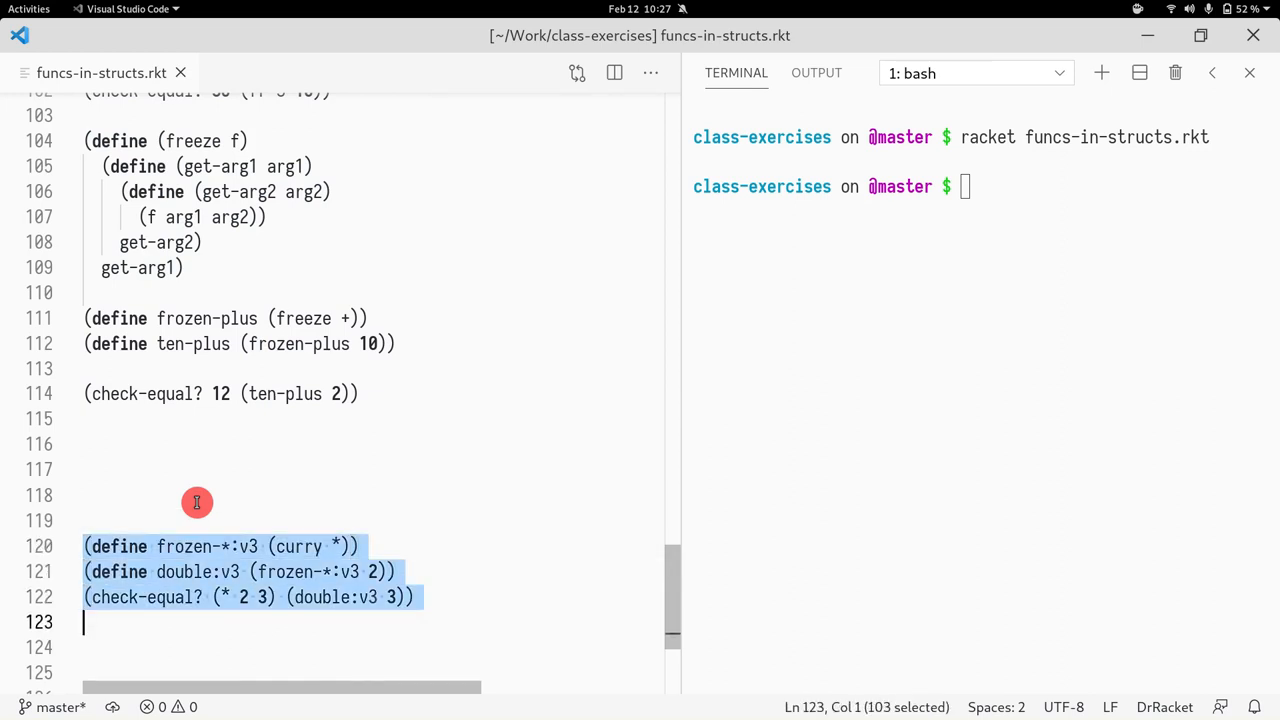
pyautogui.moveTo(292, 544)
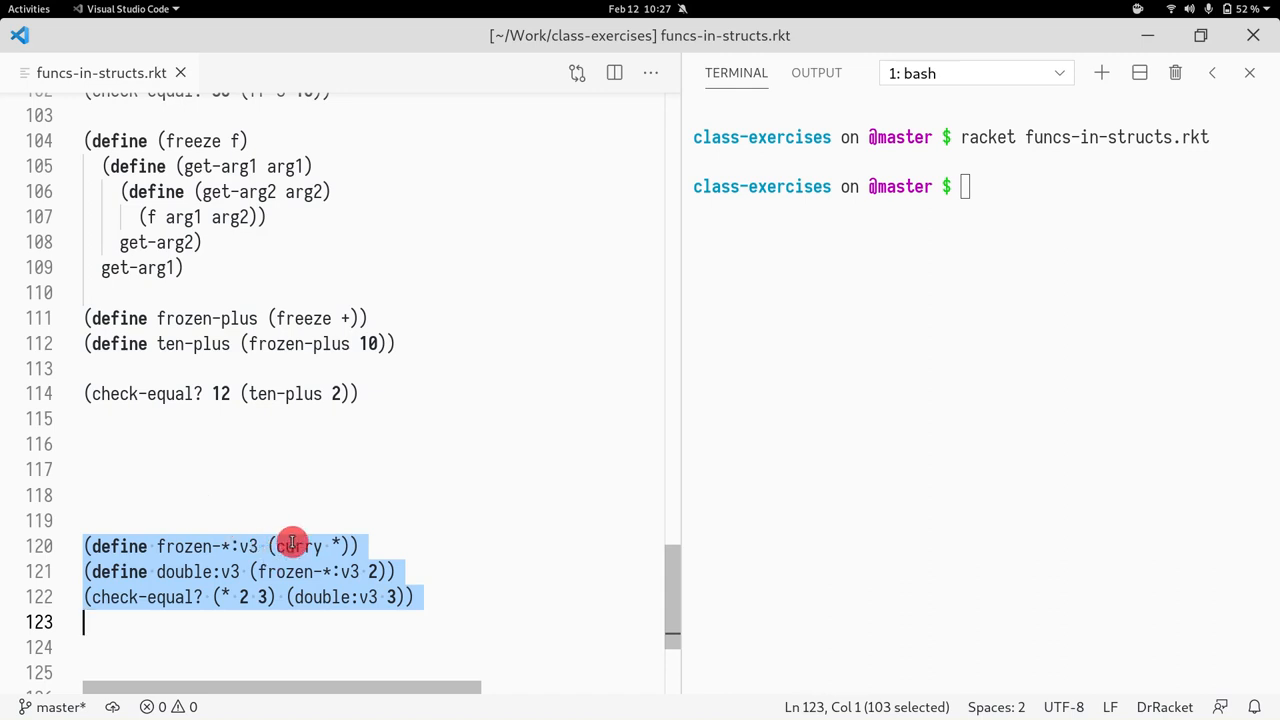
pyautogui.moveTo(300, 528)
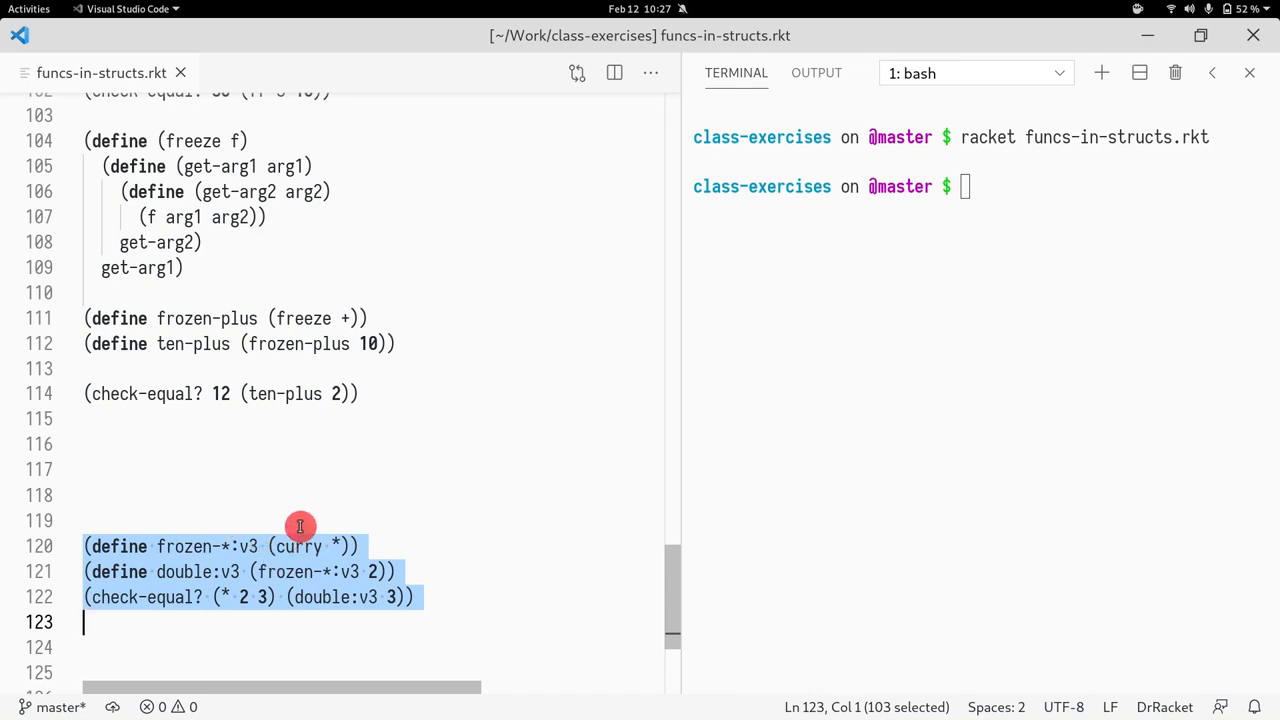